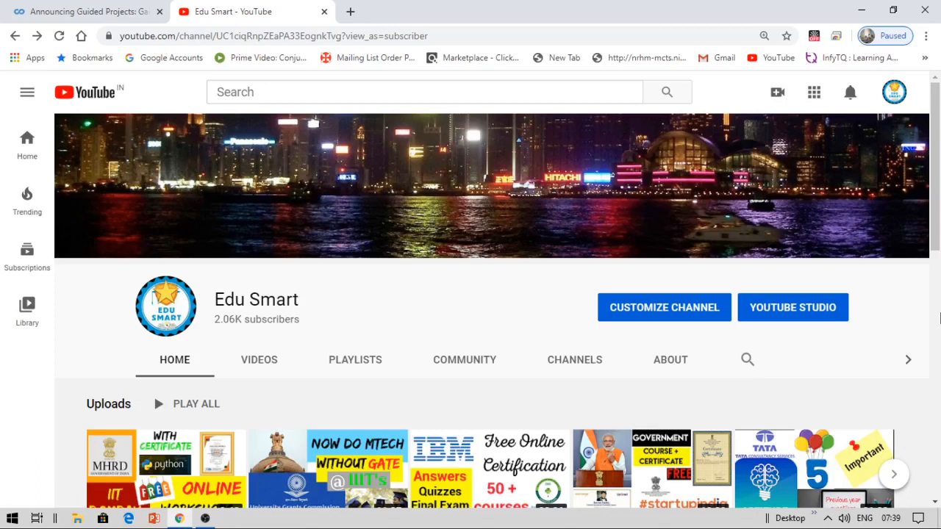
Step: Switch from the YouTube channel page to the 'Announcing Guided Projects' Coursera Blog article
scroll("down", 3)
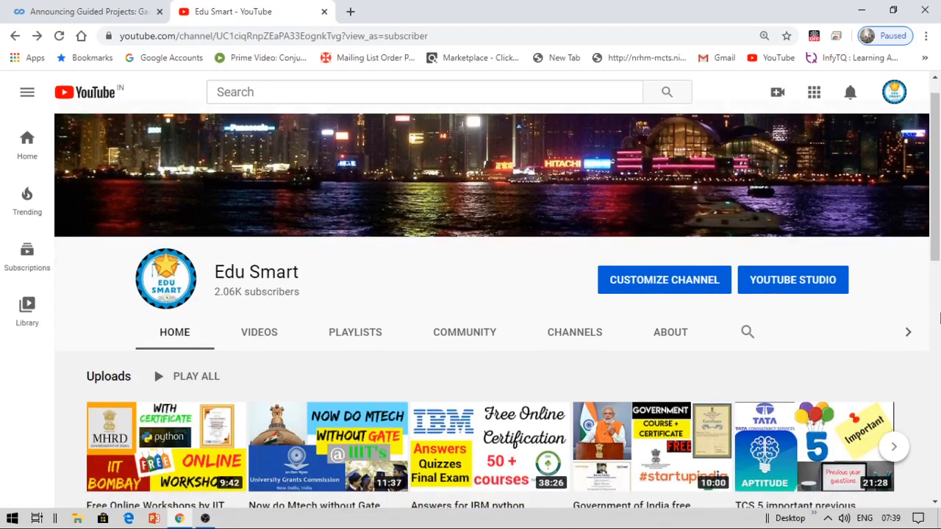
scroll("down", 3)
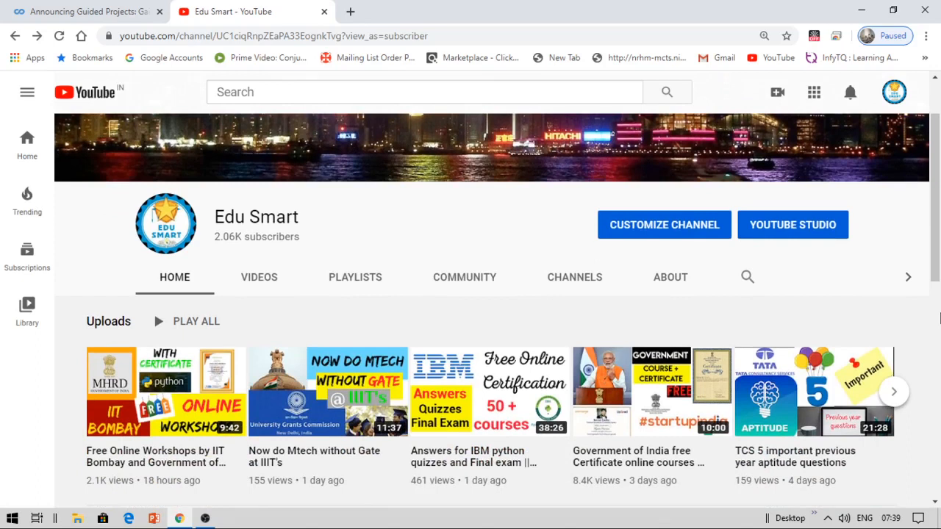
scroll("down", 3)
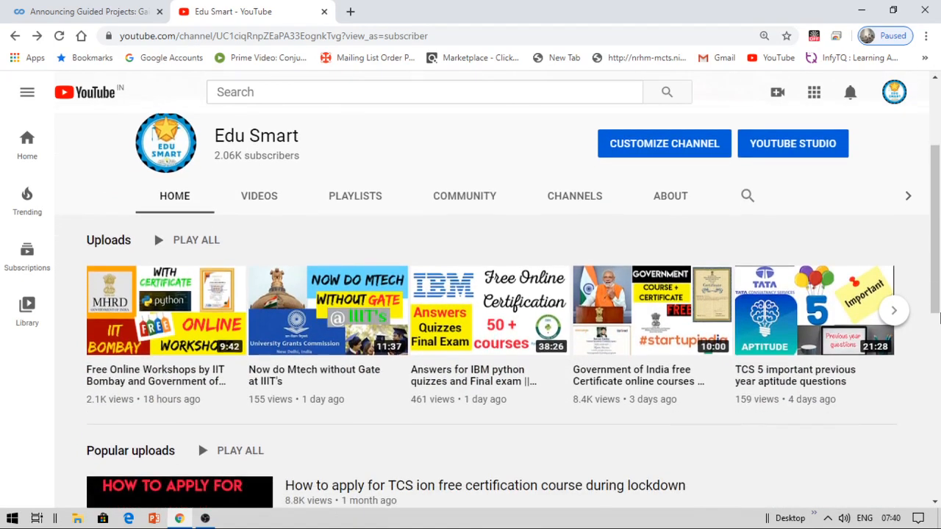
scroll("down", 3)
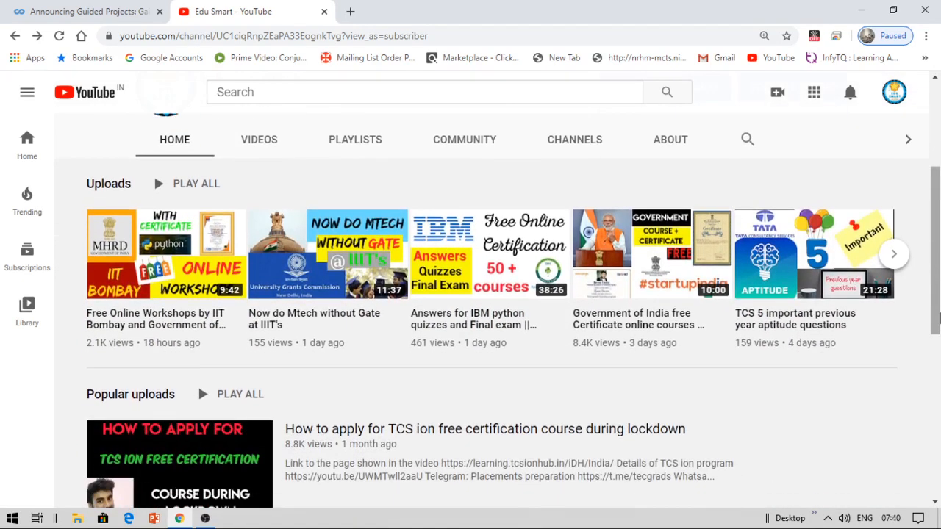
scroll("up", 3)
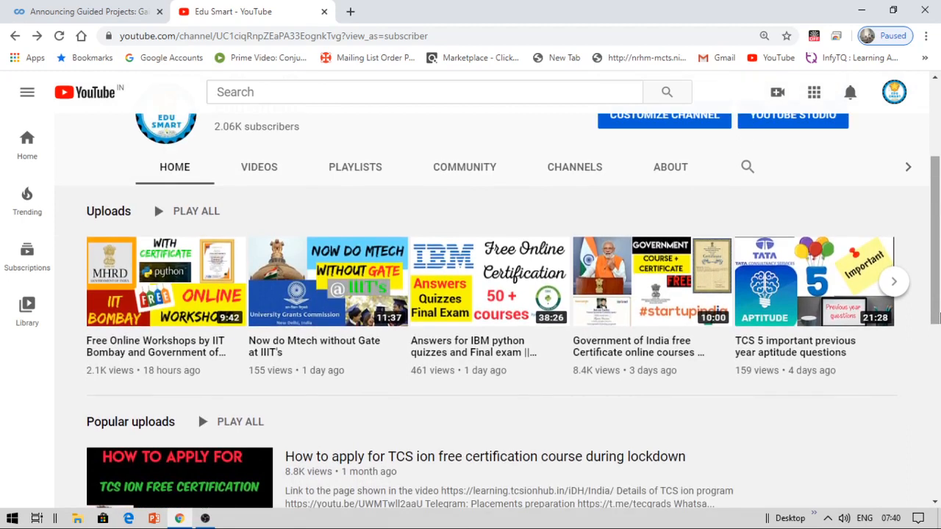
scroll("up", 3)
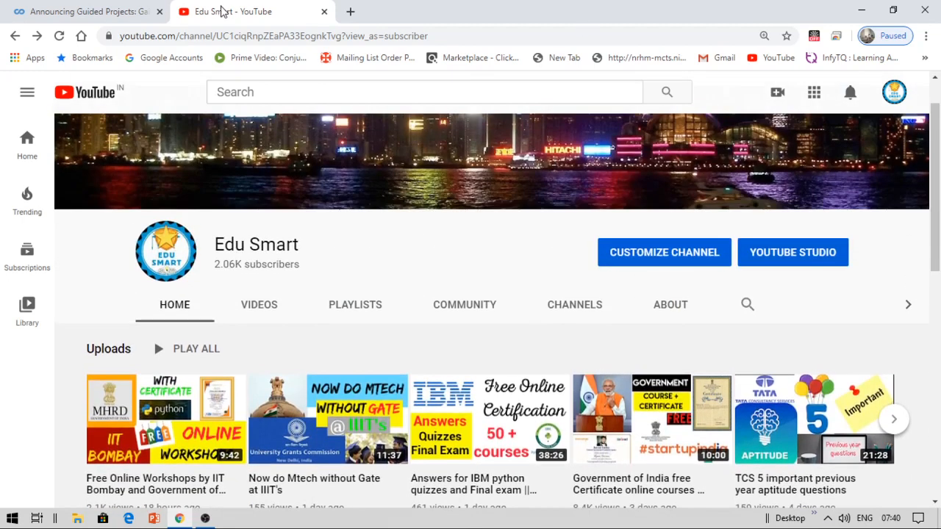
left_click(85, 11)
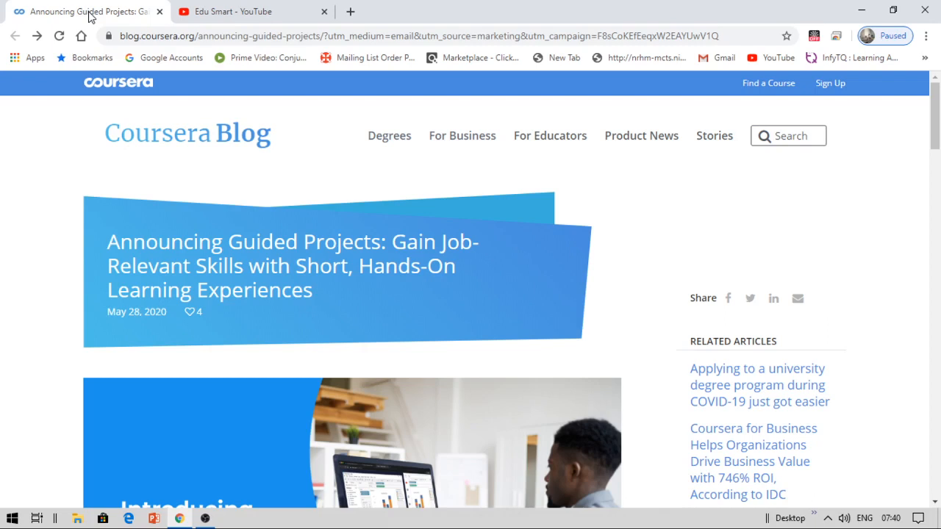
mouse_move(588, 329)
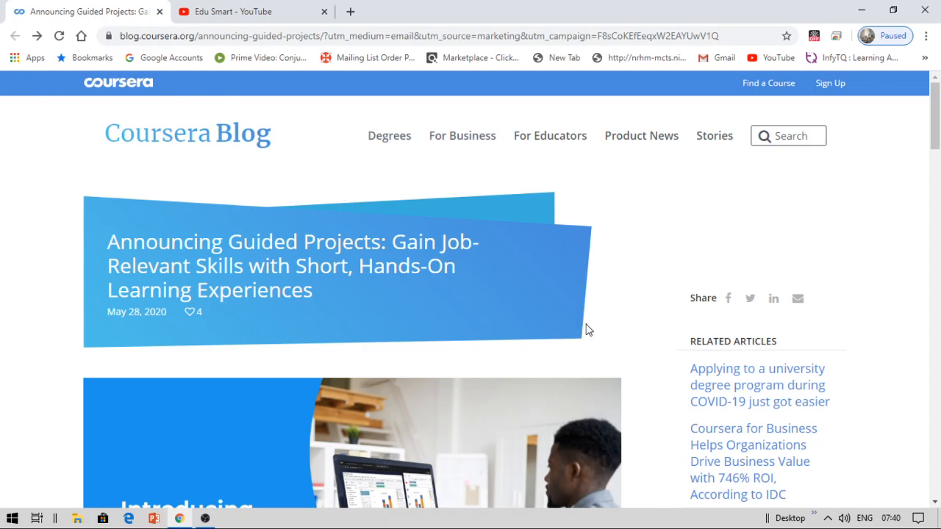
mouse_move(270, 238)
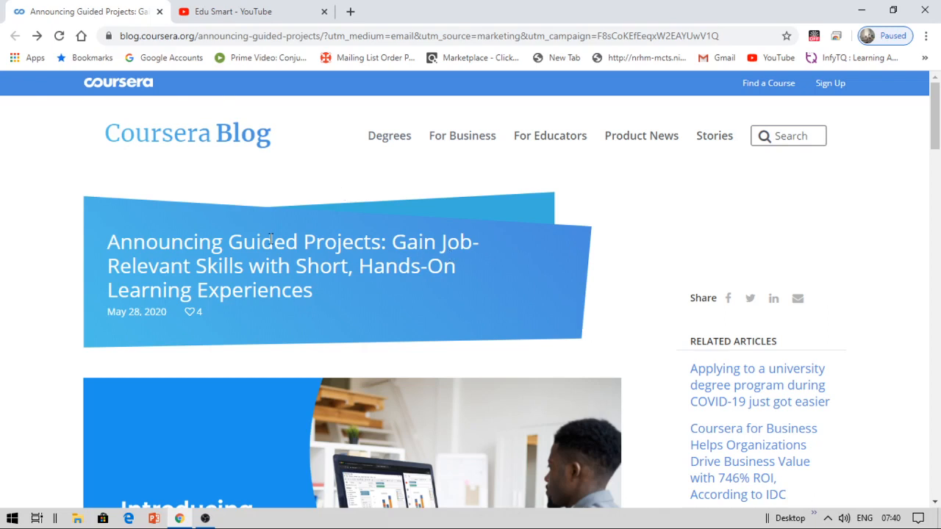
mouse_move(452, 338)
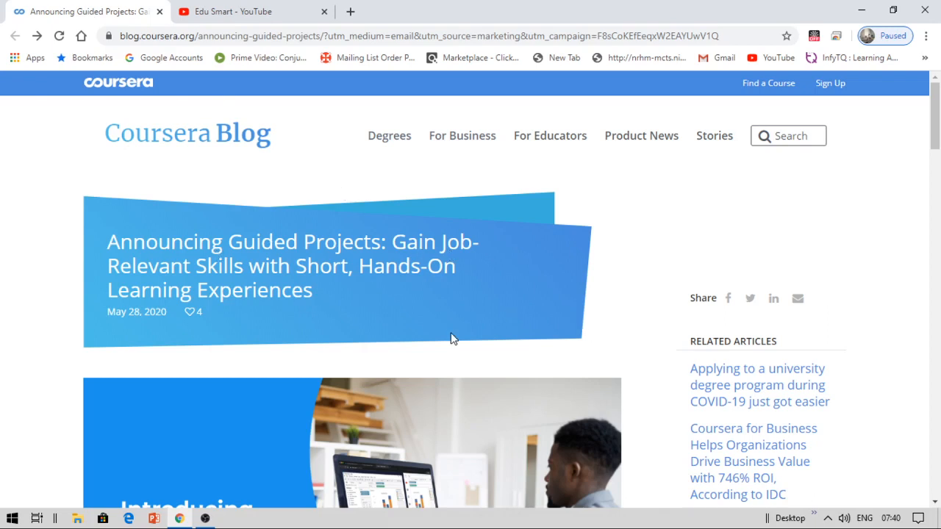
mouse_move(920, 507)
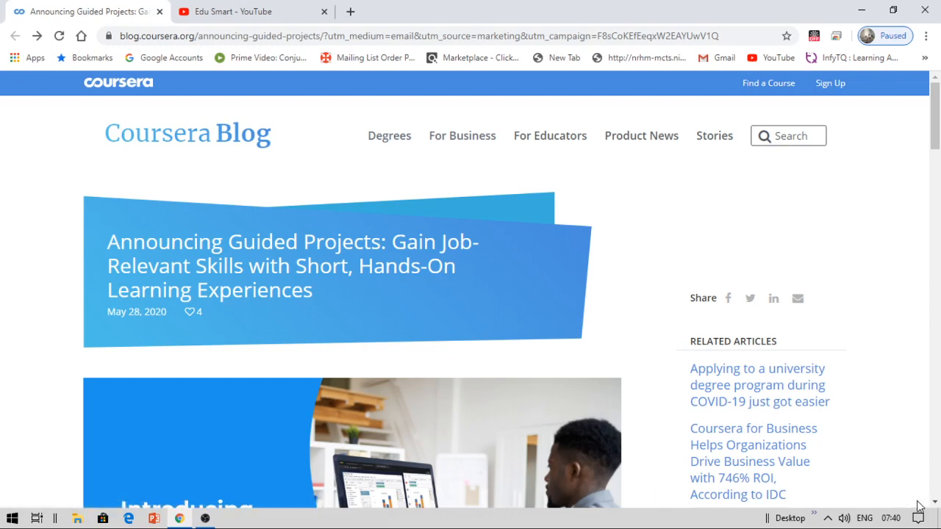
Step: Scroll the article down to the Curated Guided Project collections list of themed groups
scroll("down", 3)
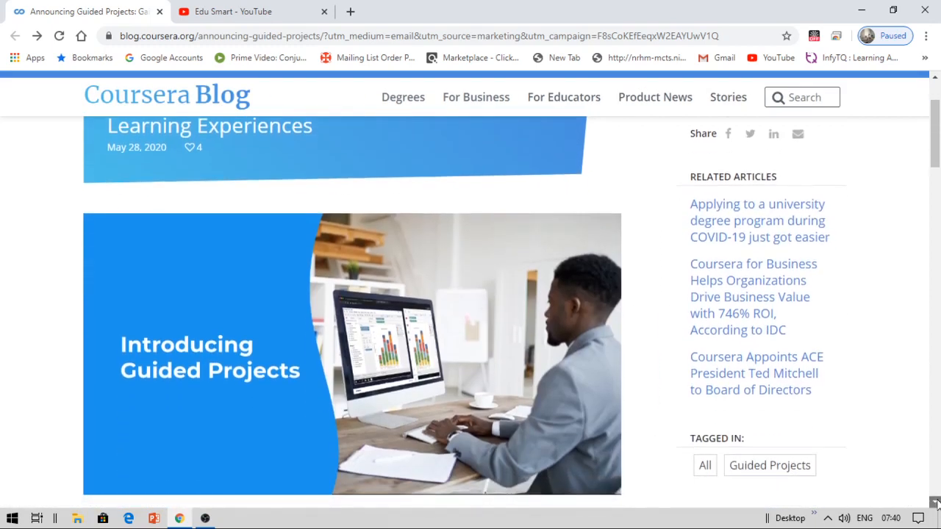
scroll("down", 3)
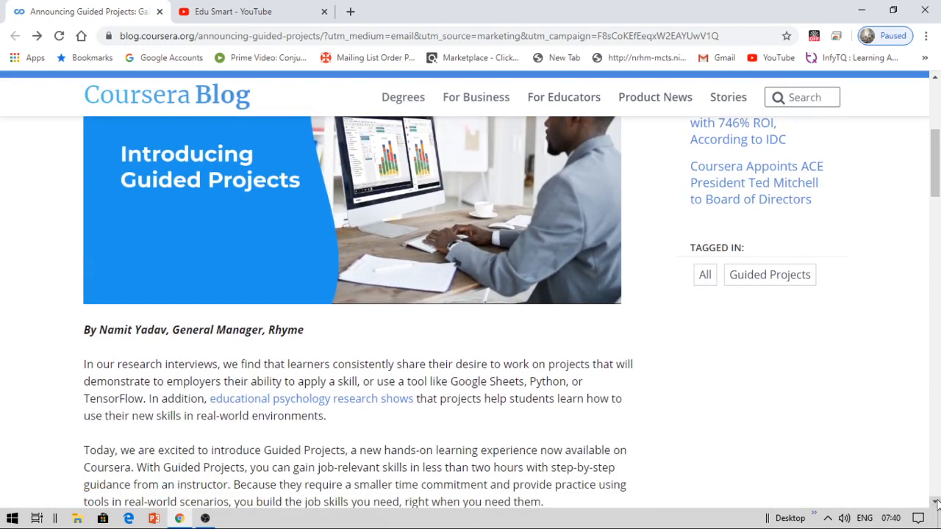
scroll("down", 3)
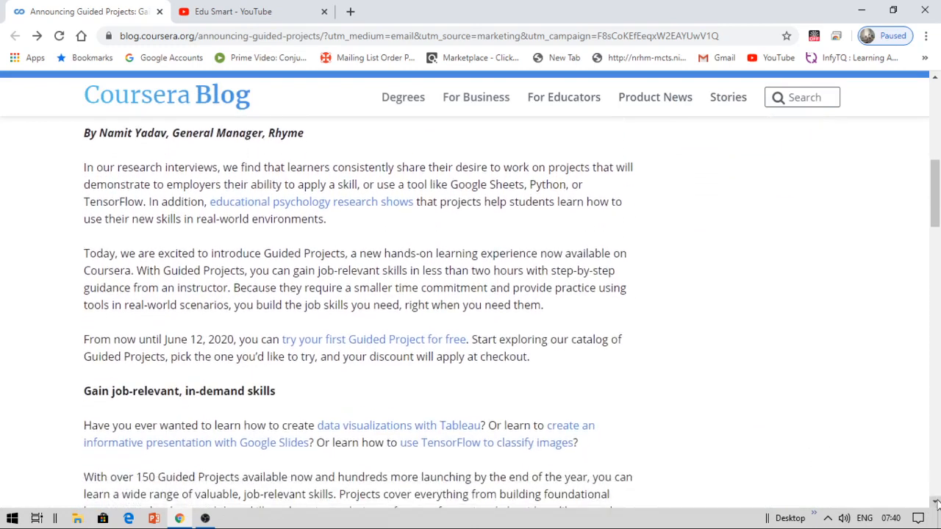
scroll("down", 3)
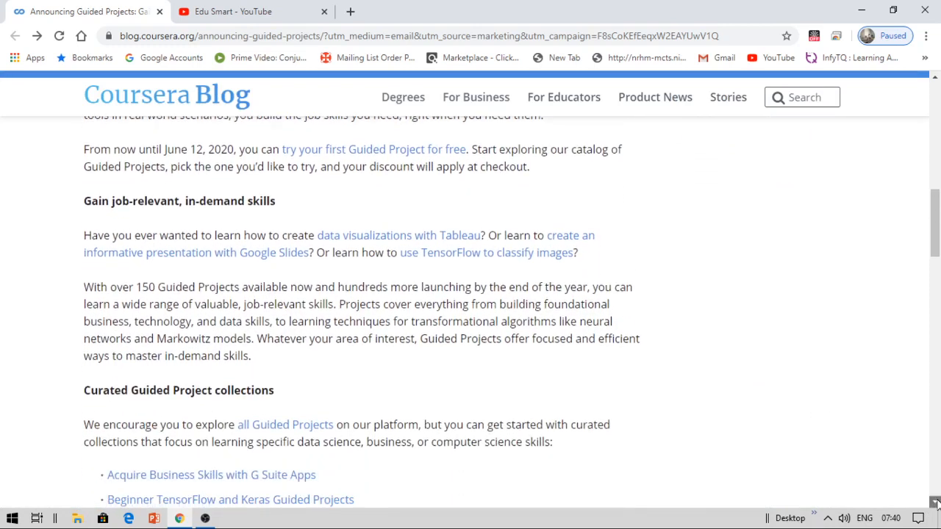
scroll("down", 3)
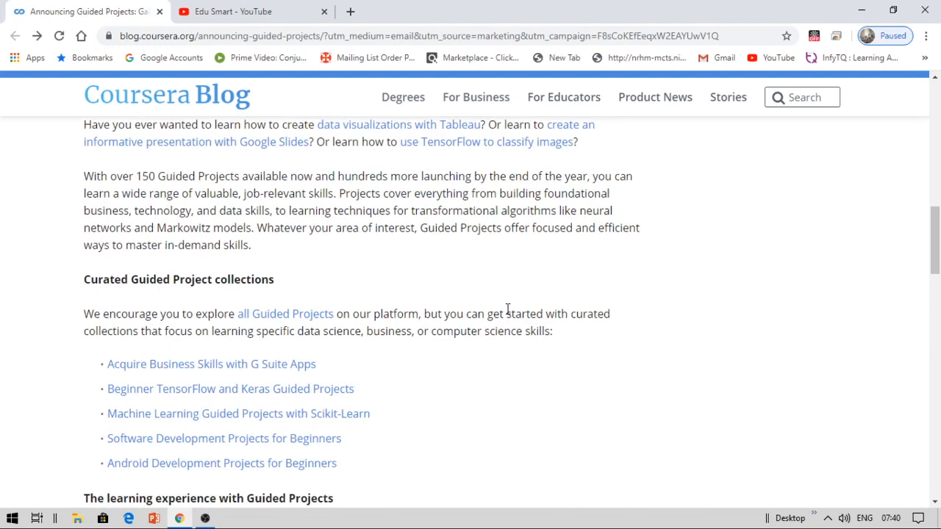
mouse_move(908, 426)
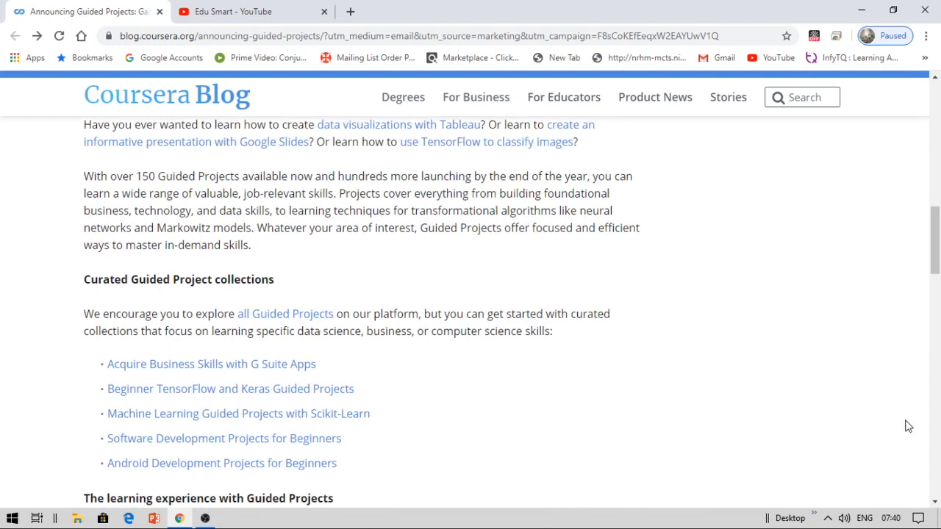
mouse_move(770, 388)
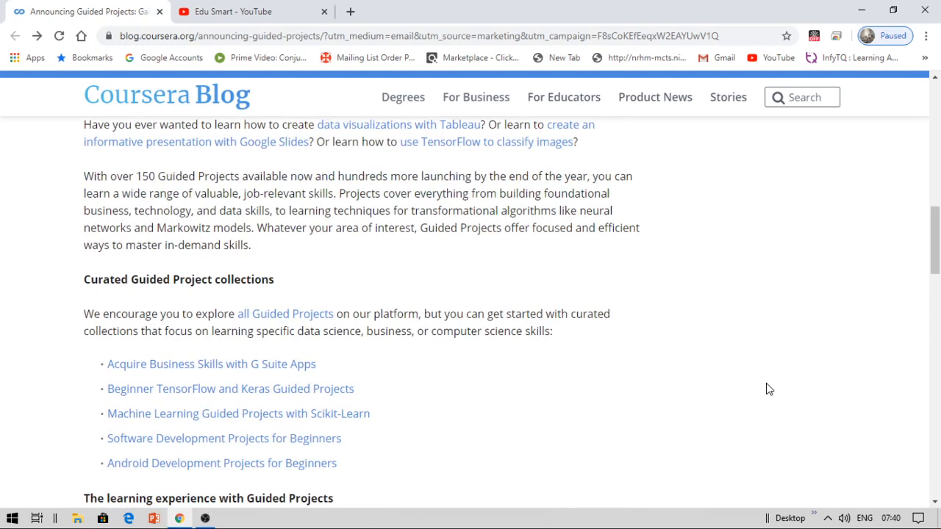
mouse_move(764, 388)
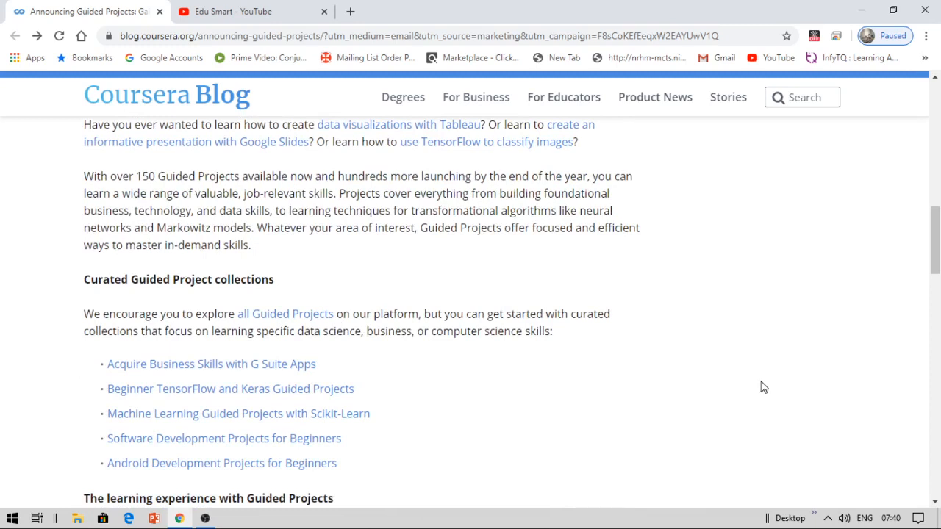
mouse_move(444, 373)
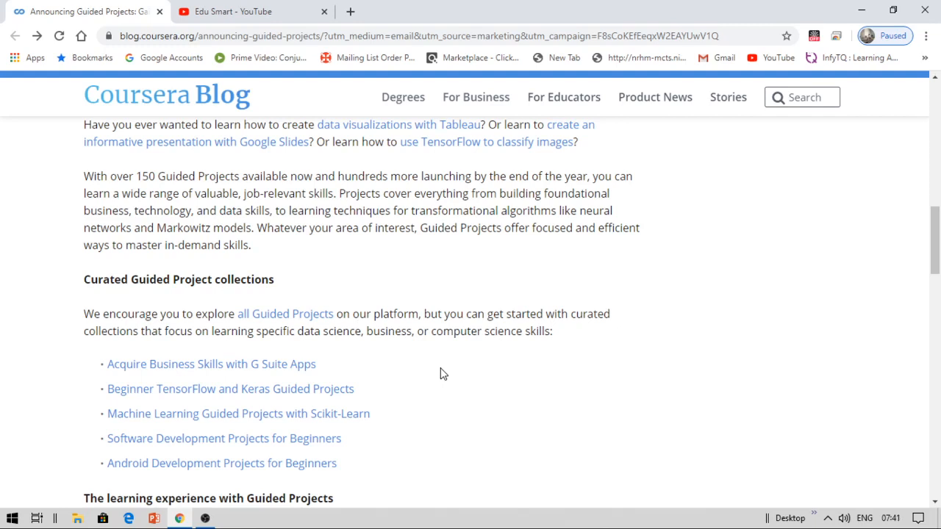
mouse_move(673, 458)
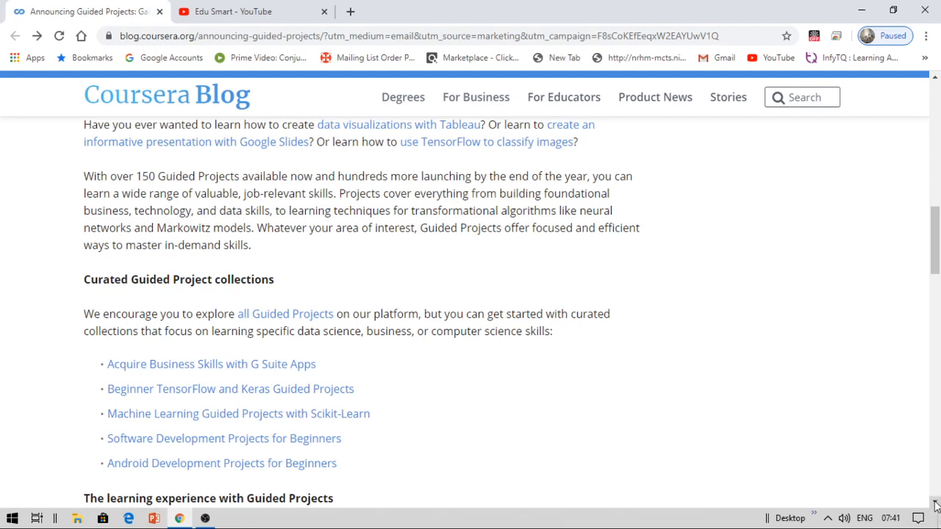
Step: Read the post down to its closing call for subject matter experts, then back up toward the byline
scroll("down", 3)
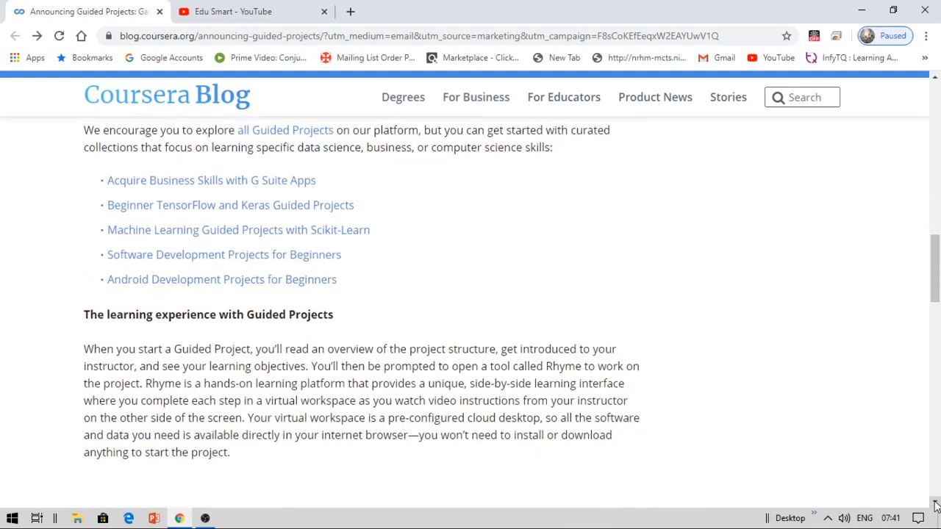
scroll("down", 3)
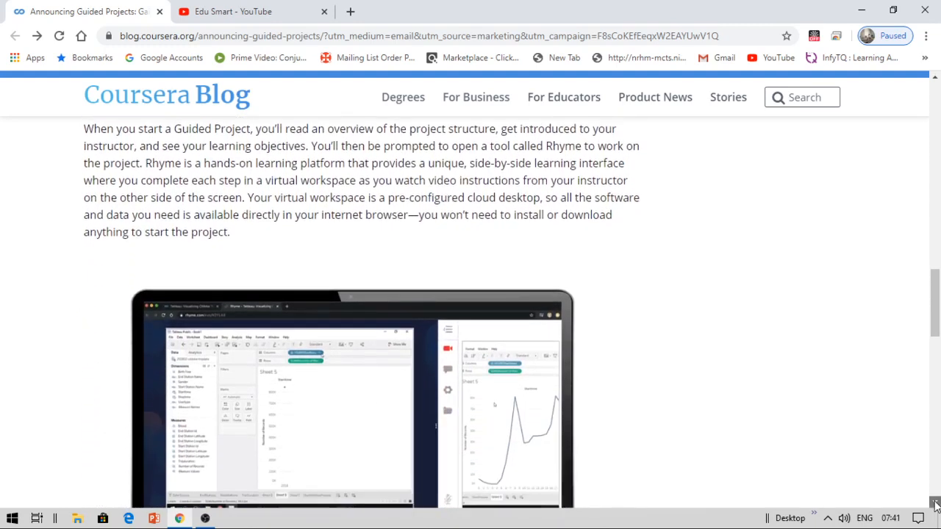
scroll("down", 3)
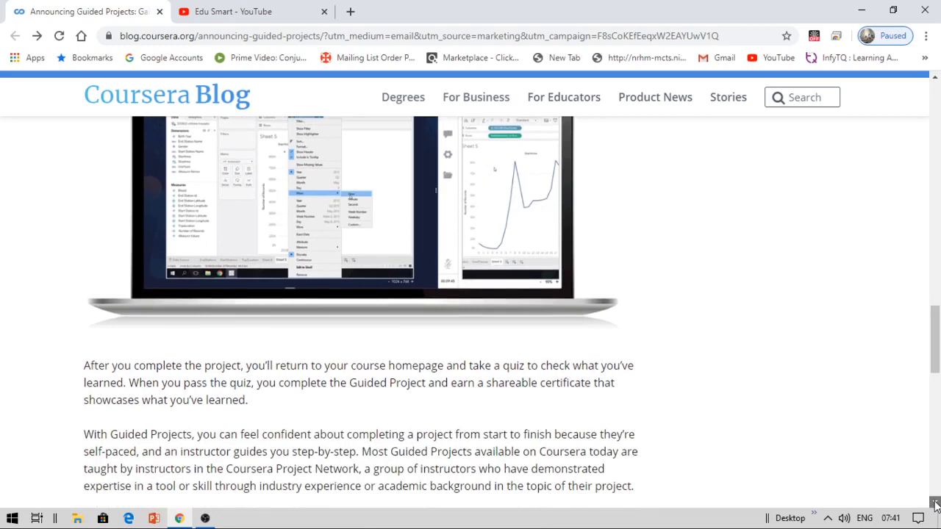
scroll("down", 3)
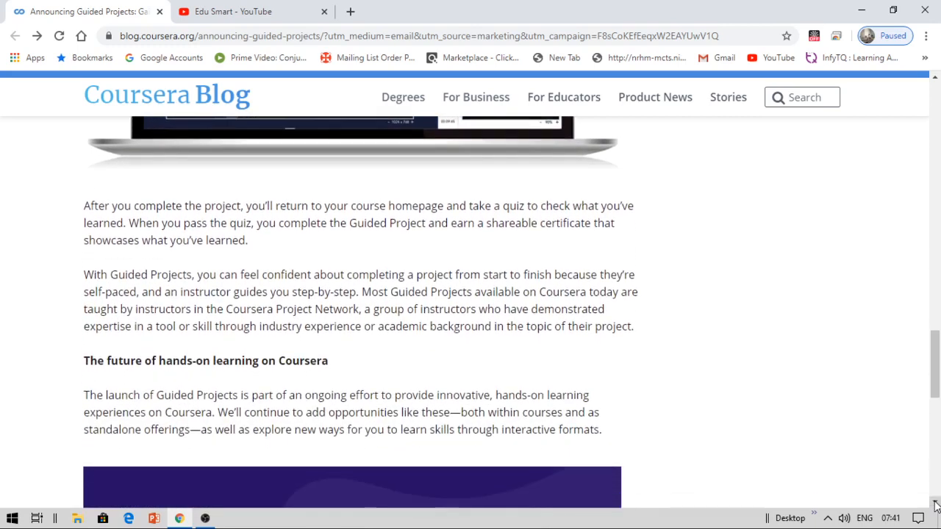
scroll("down", 3)
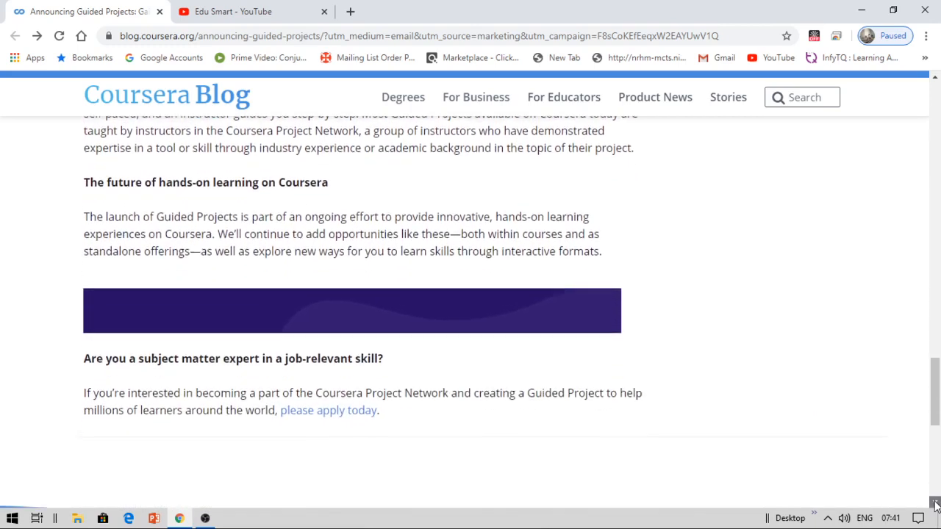
scroll("down", 3)
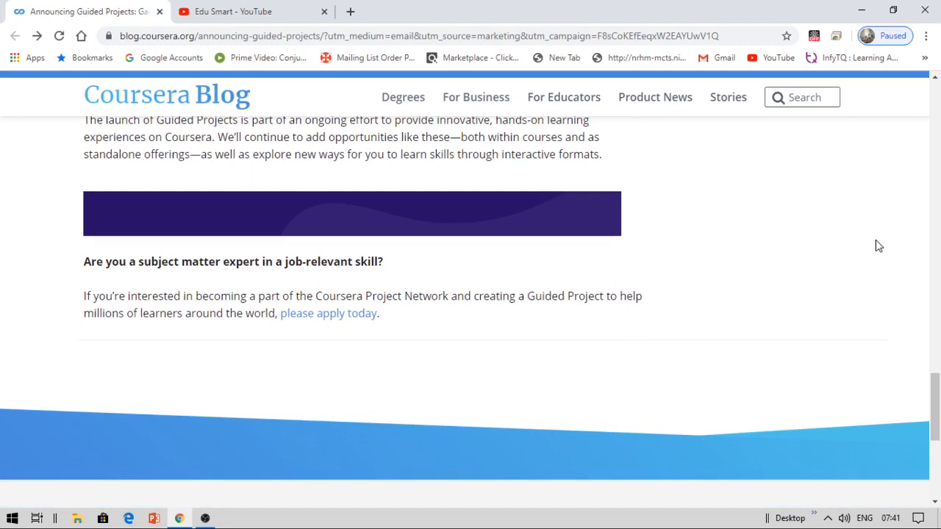
scroll("up", 3)
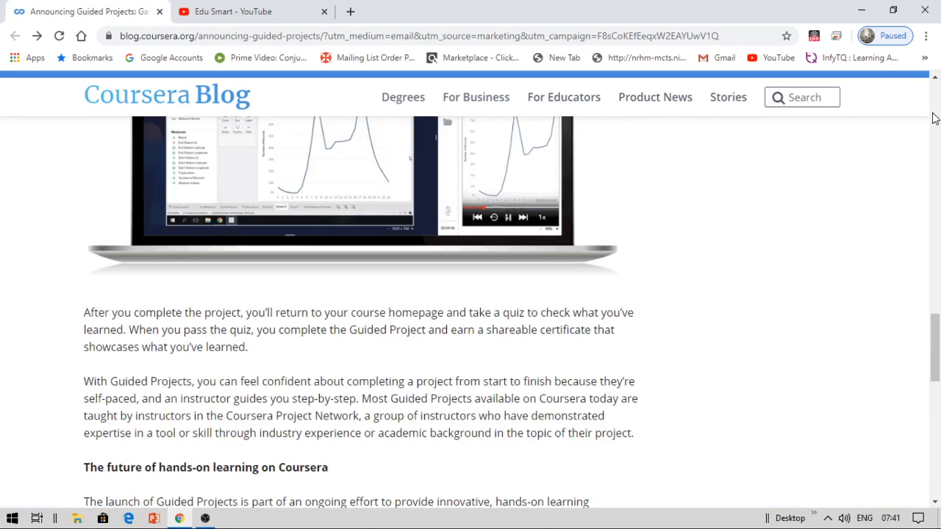
scroll("down", 3)
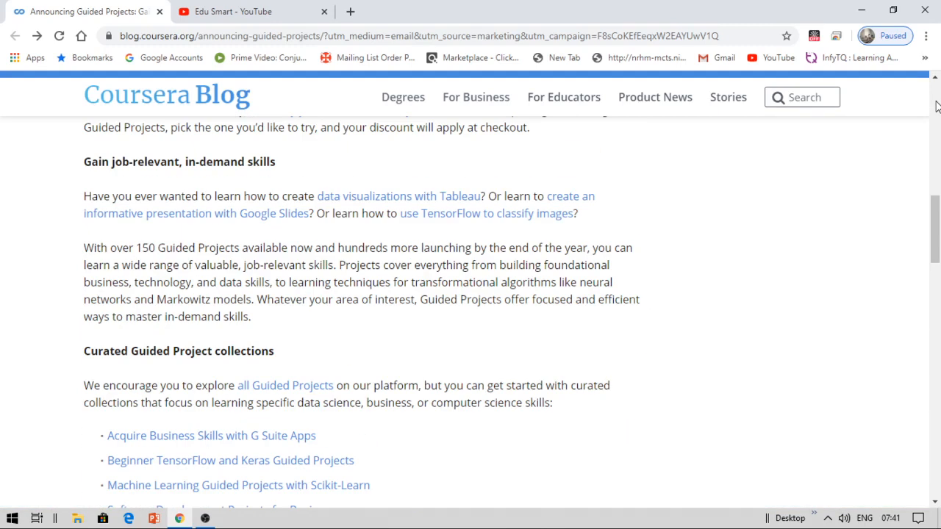
scroll("up", 3)
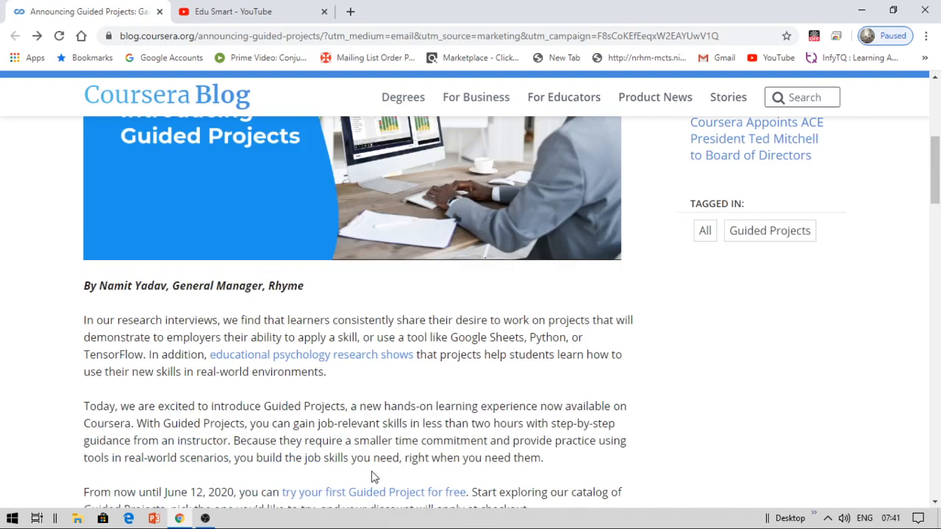
mouse_move(357, 304)
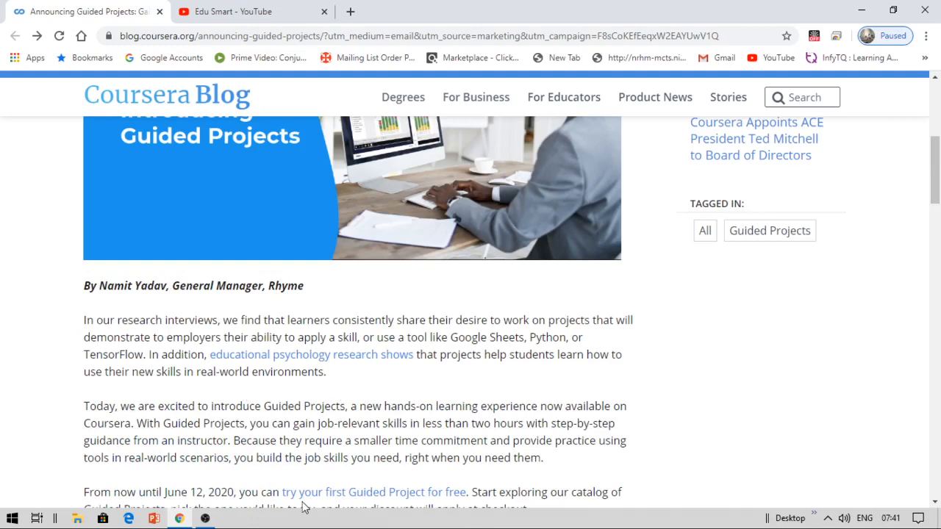
mouse_move(306, 500)
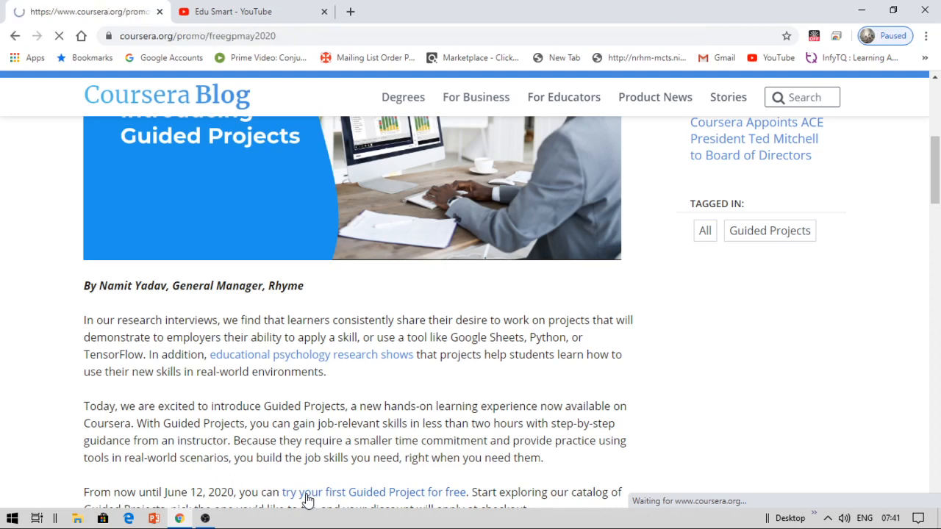
Step: Follow the 'try your first Guided Project for free' link and scroll to the Data Science carousel
left_click(374, 491)
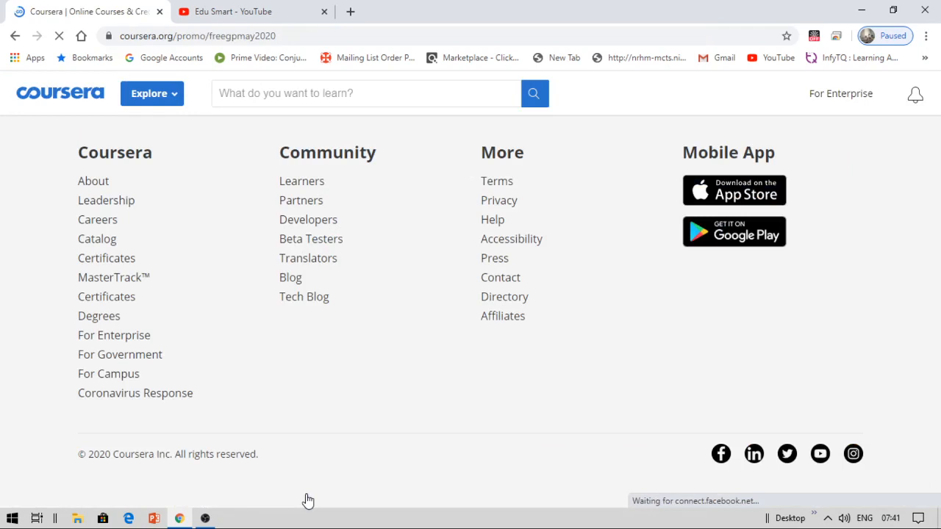
mouse_move(867, 227)
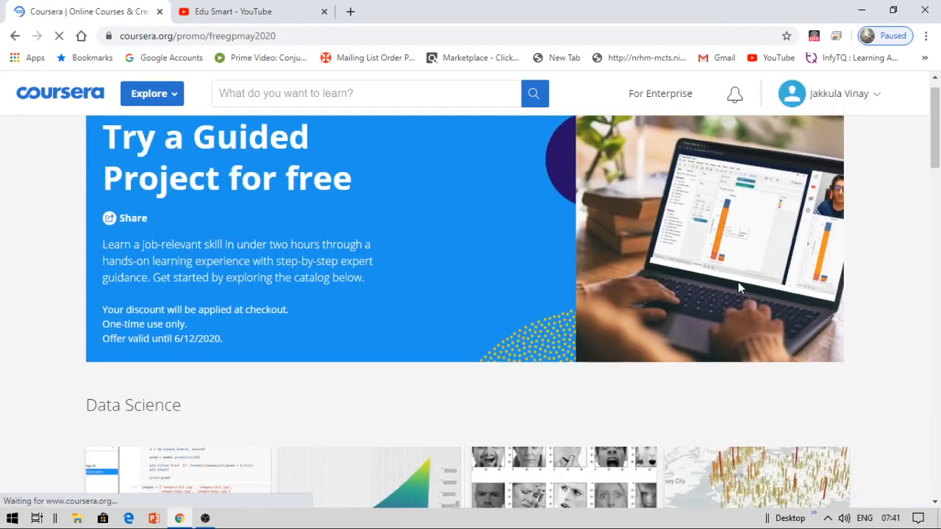
scroll("down", 3)
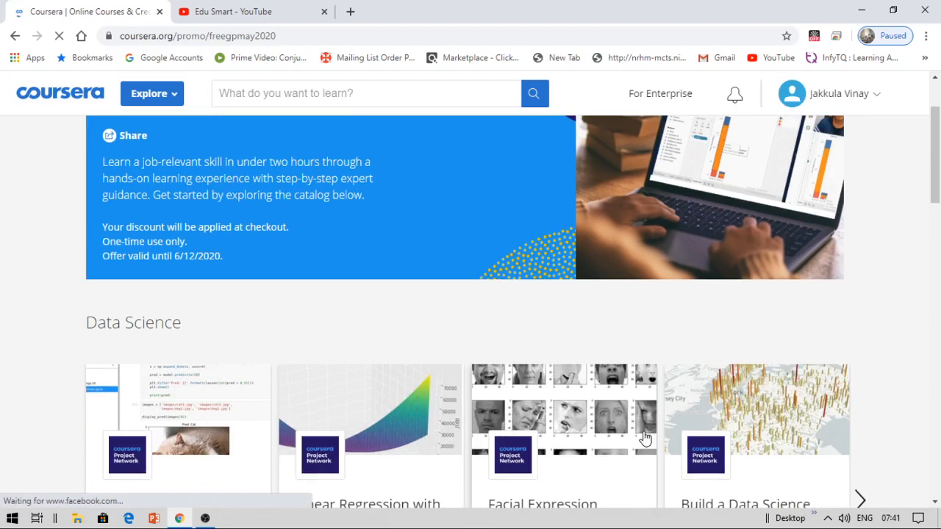
scroll("down", 3)
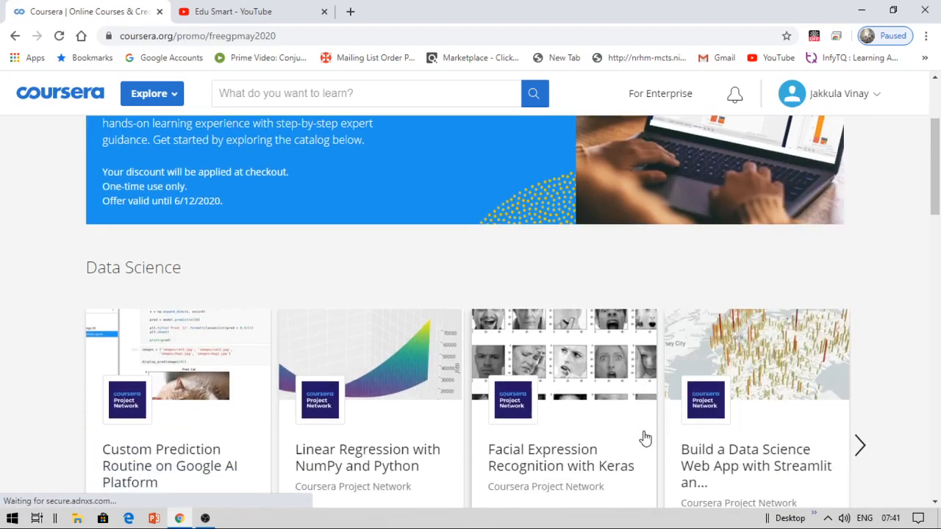
scroll("down", 3)
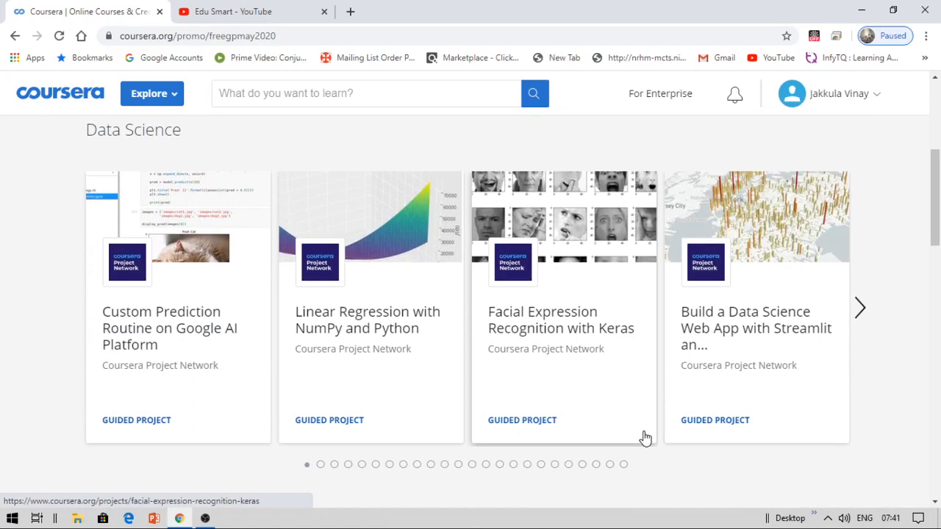
mouse_move(826, 309)
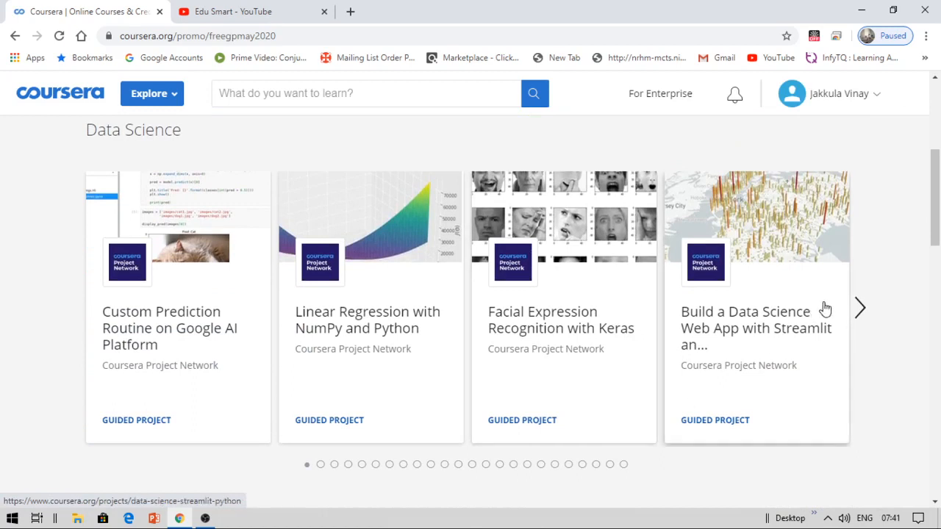
Step: Page the Data Science carousel forward to the Keras and Amazon SageMaker projects
left_click(858, 308)
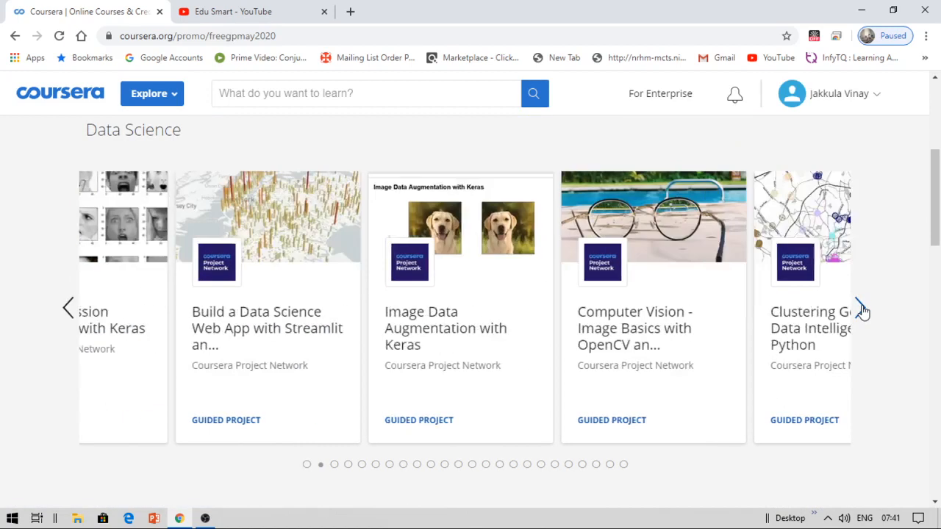
left_click(861, 307)
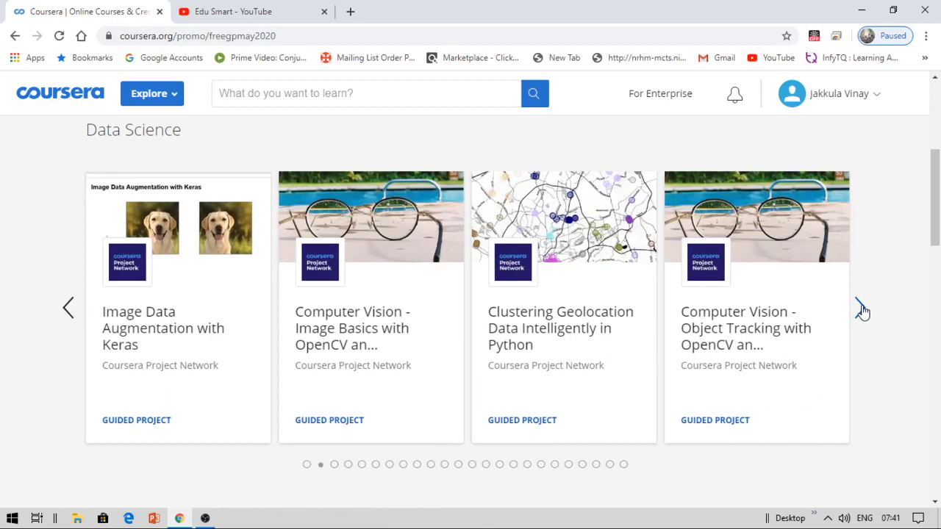
left_click(861, 307)
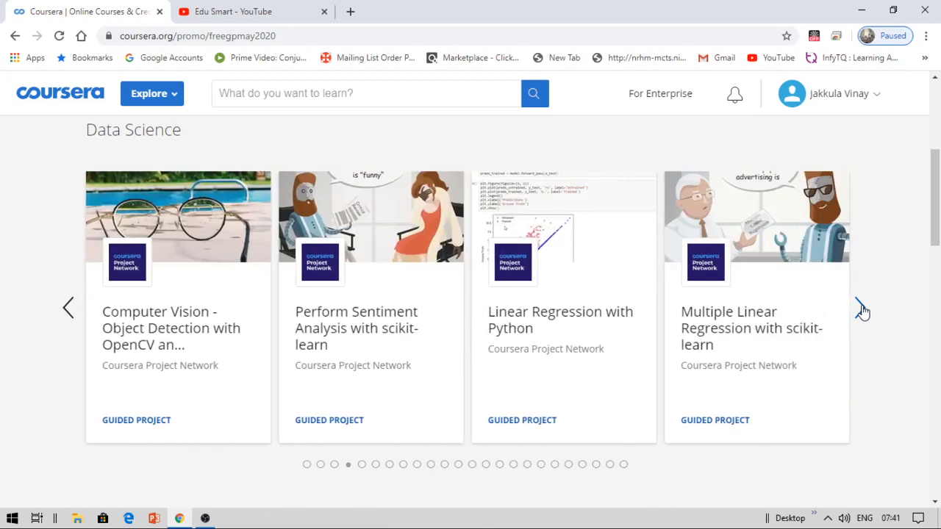
left_click(861, 307)
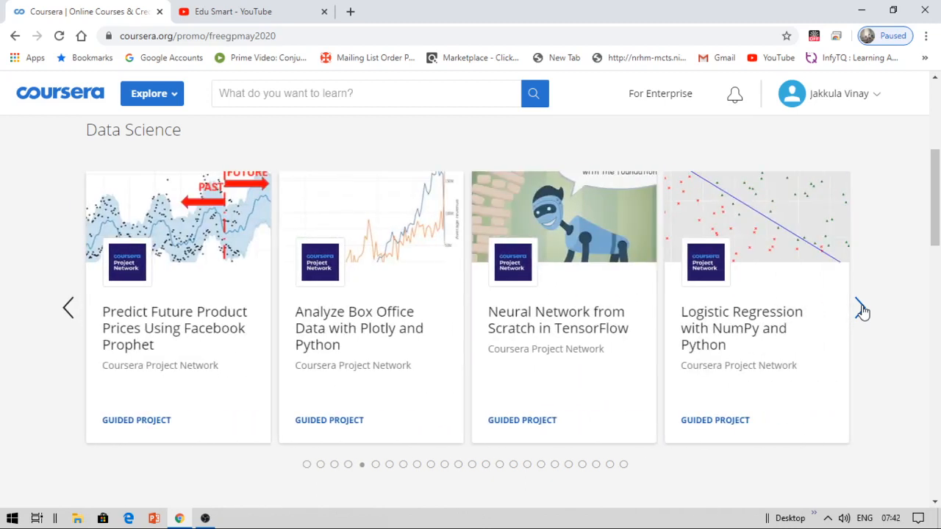
left_click(862, 308)
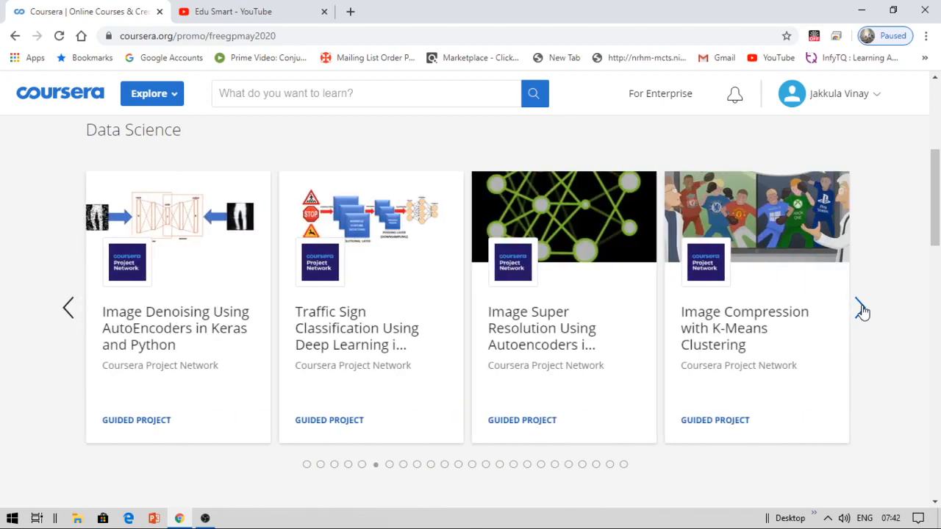
left_click(862, 307)
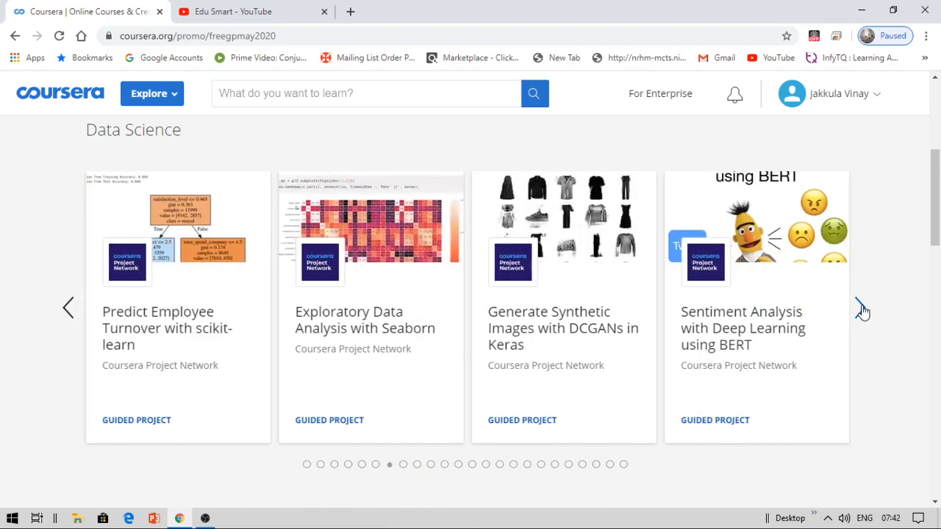
left_click(860, 308)
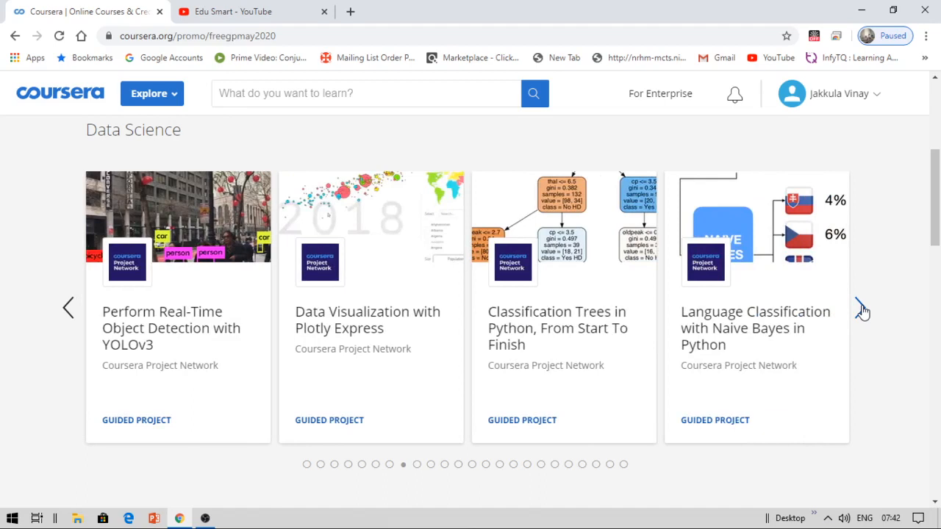
left_click(861, 307)
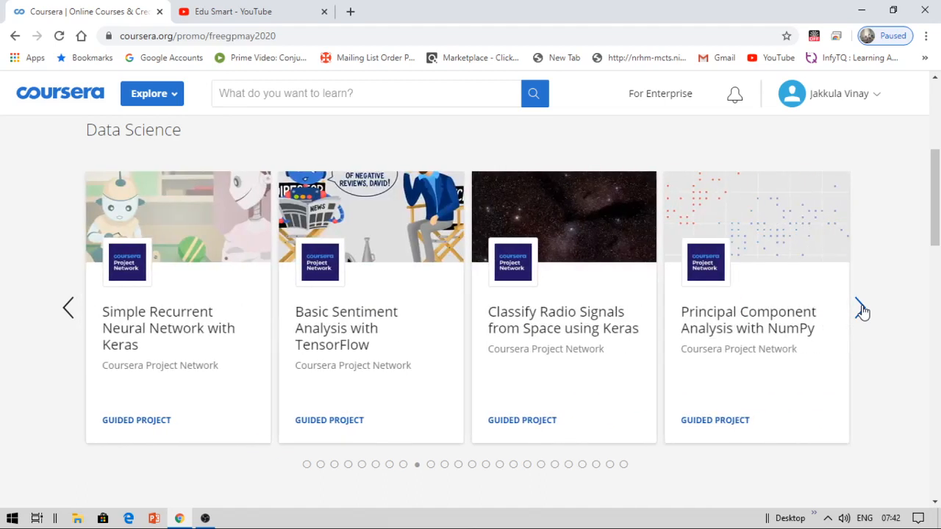
left_click(861, 307)
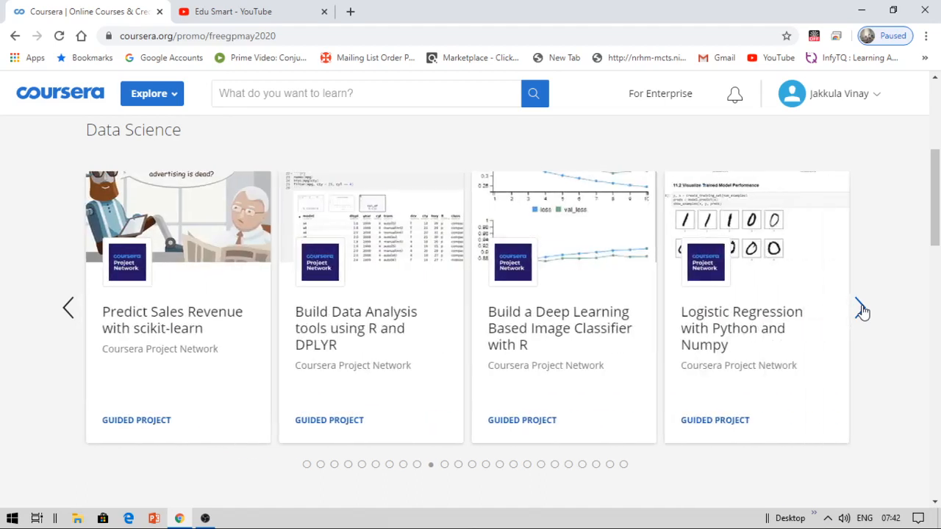
left_click(861, 307)
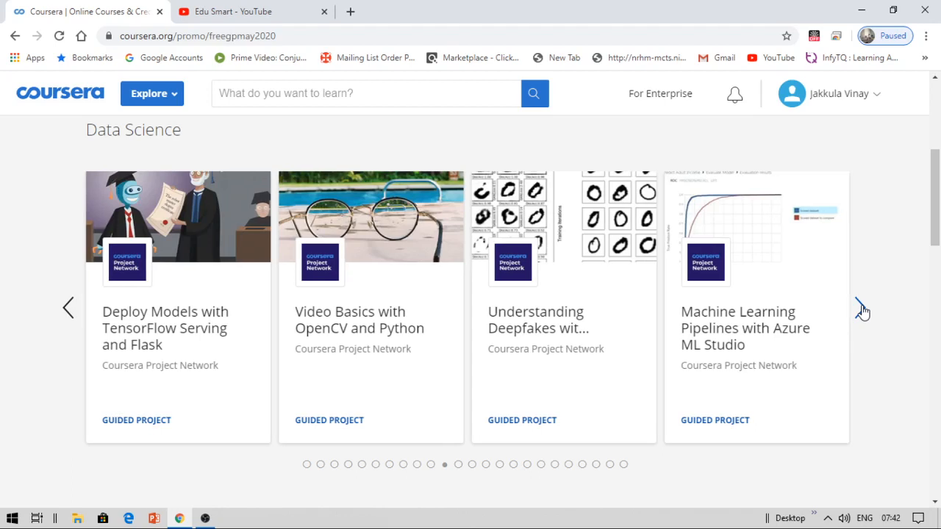
left_click(861, 307)
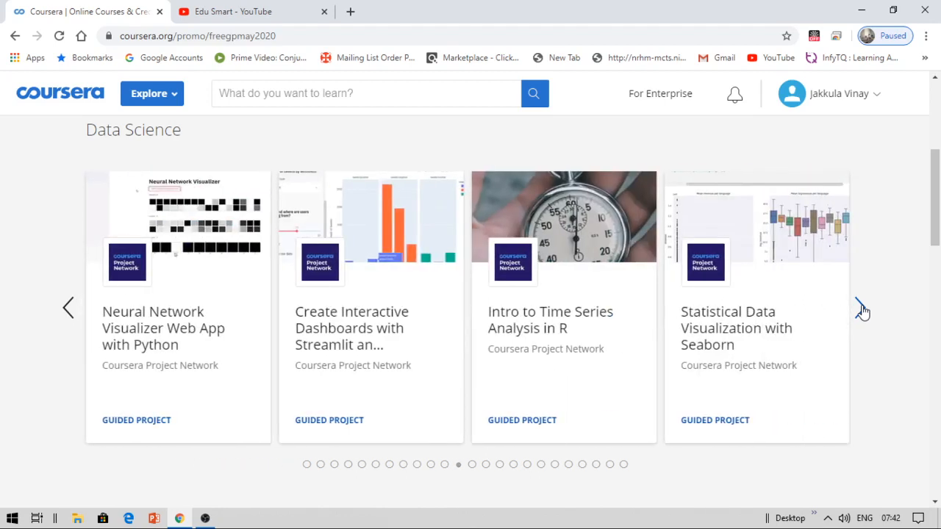
left_click(861, 307)
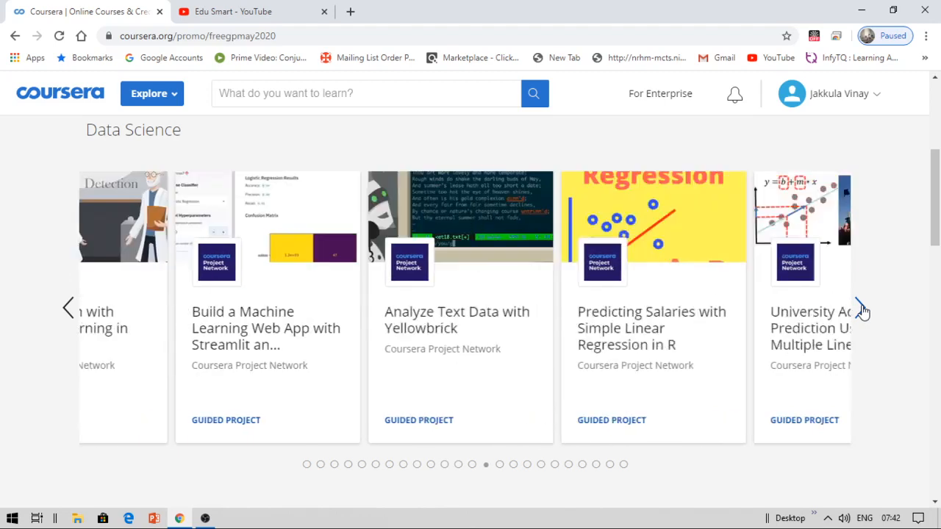
left_click(861, 307)
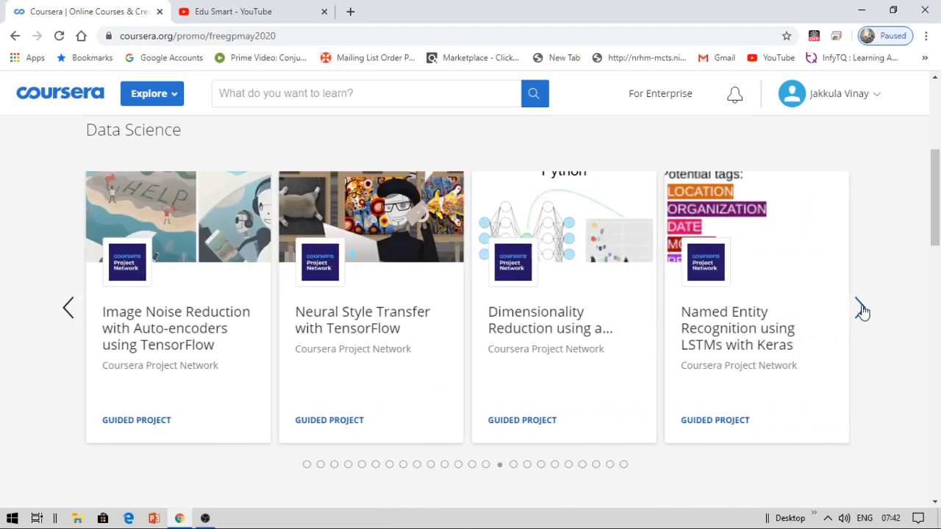
left_click(861, 307)
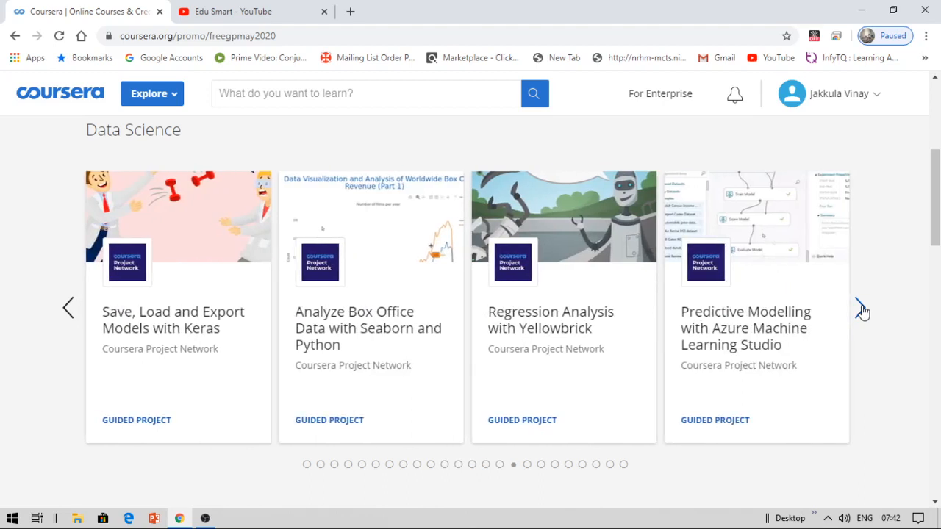
left_click(862, 307)
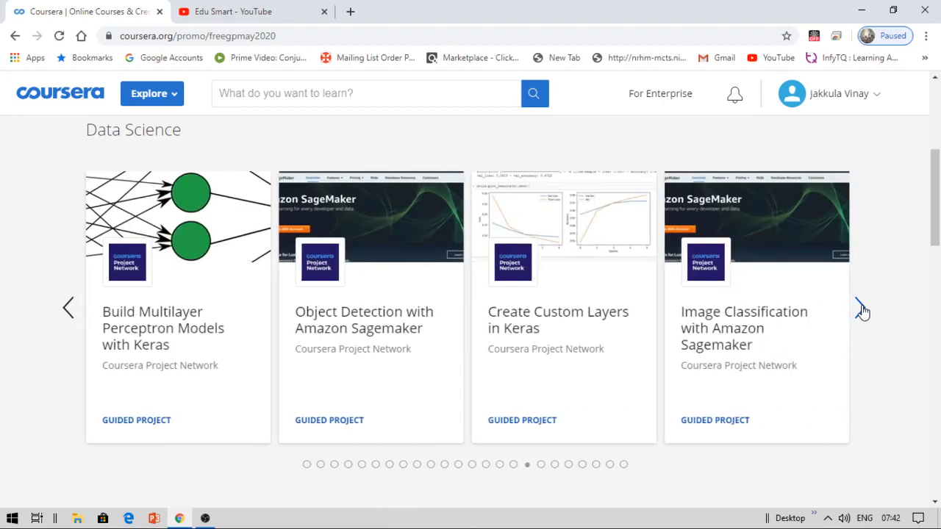
mouse_move(909, 388)
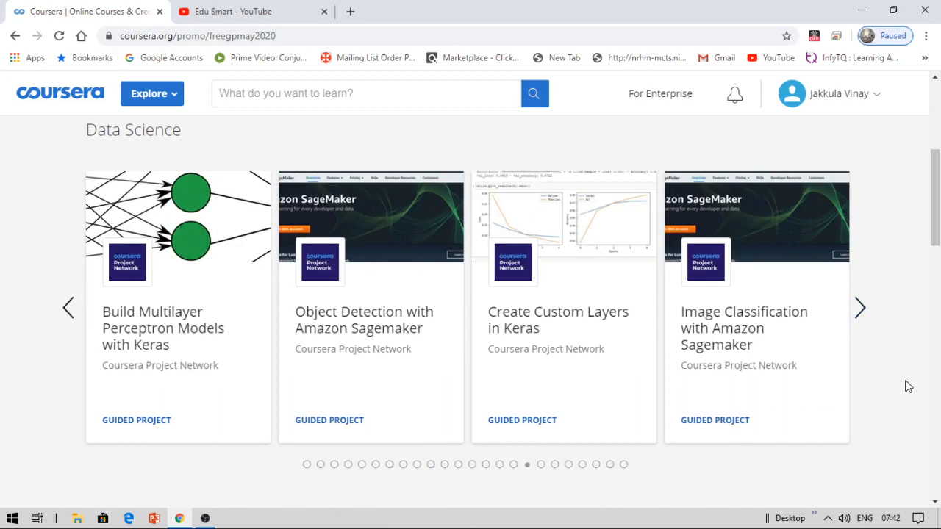
mouse_move(934, 503)
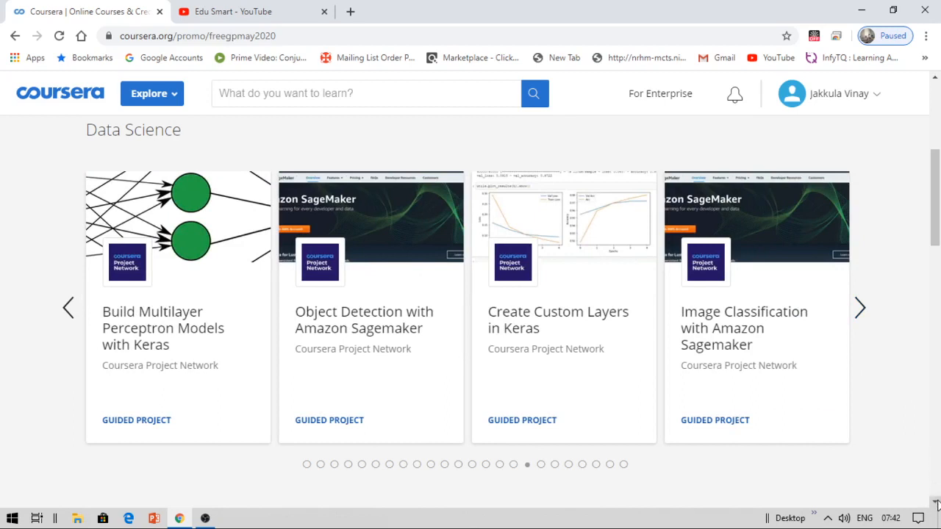
Step: Scroll past Business to the Computer Science & IT carousel and preview its project cards
scroll("down", 3)
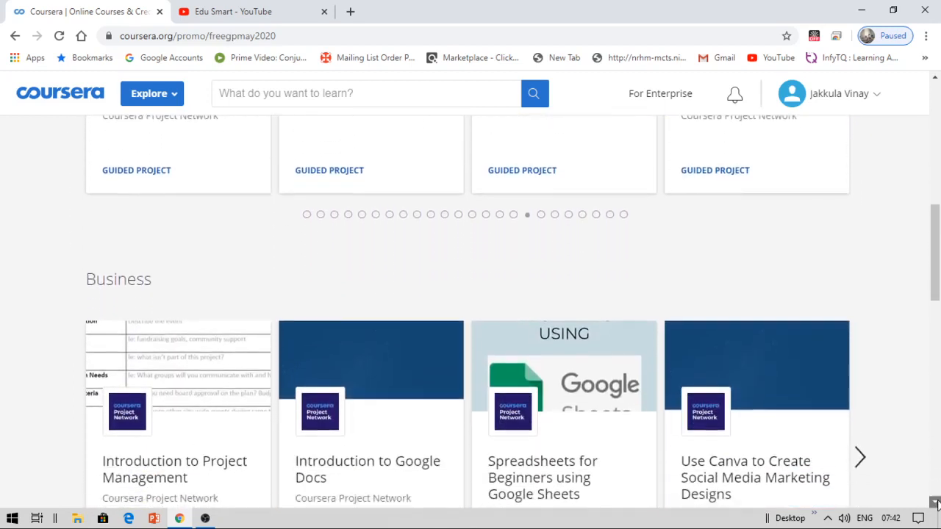
scroll("down", 3)
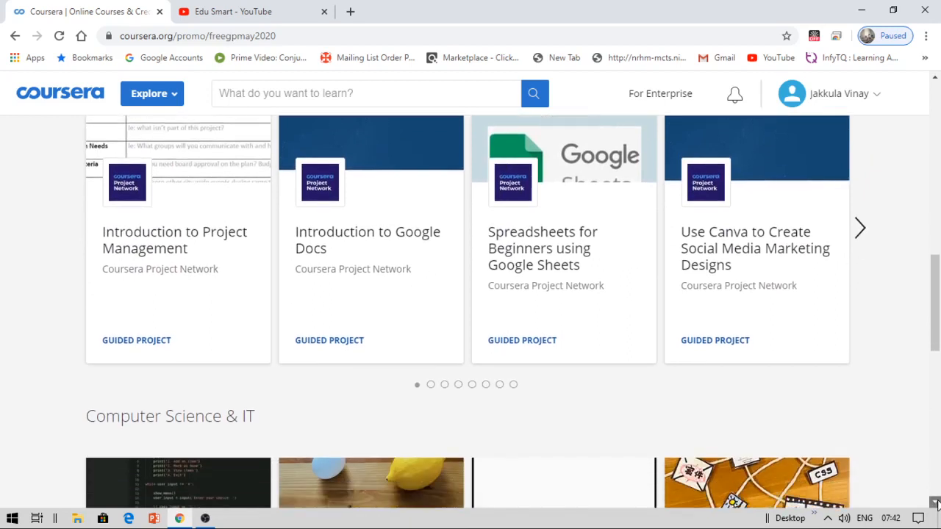
scroll("down", 3)
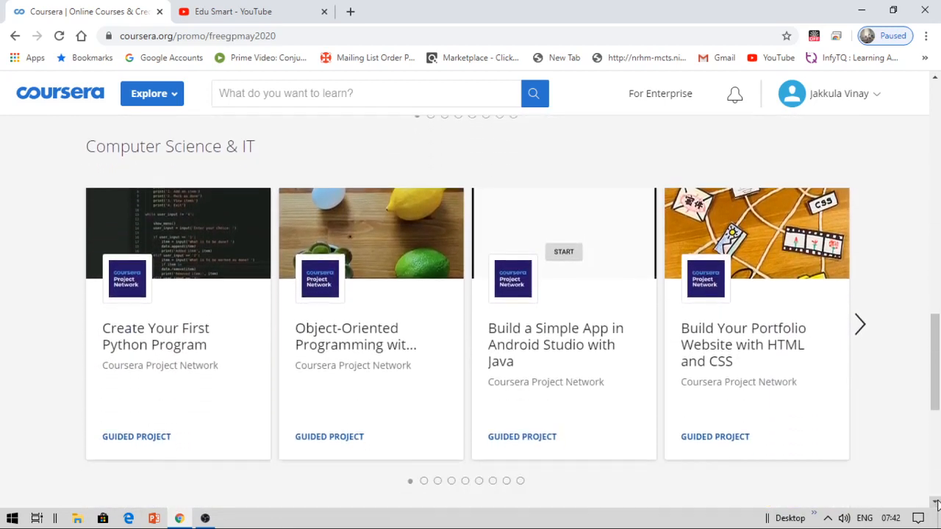
scroll("down", 3)
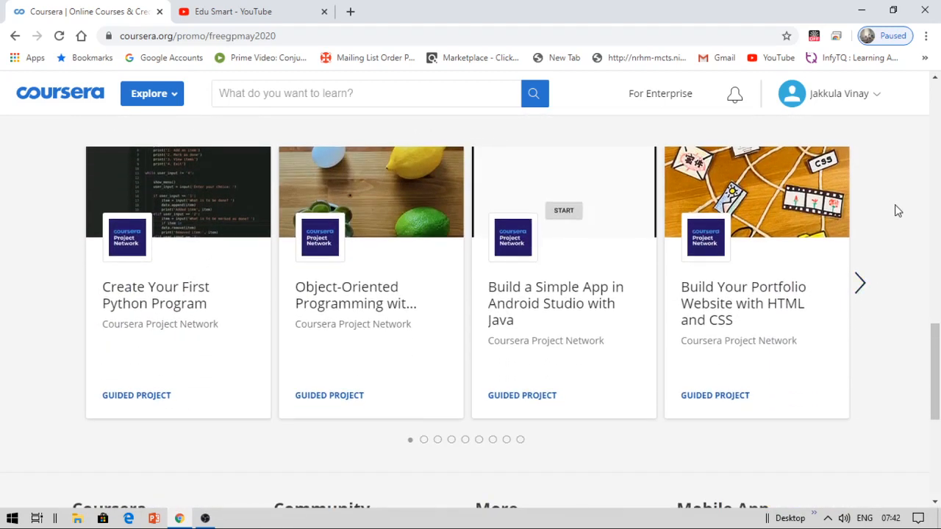
mouse_move(386, 310)
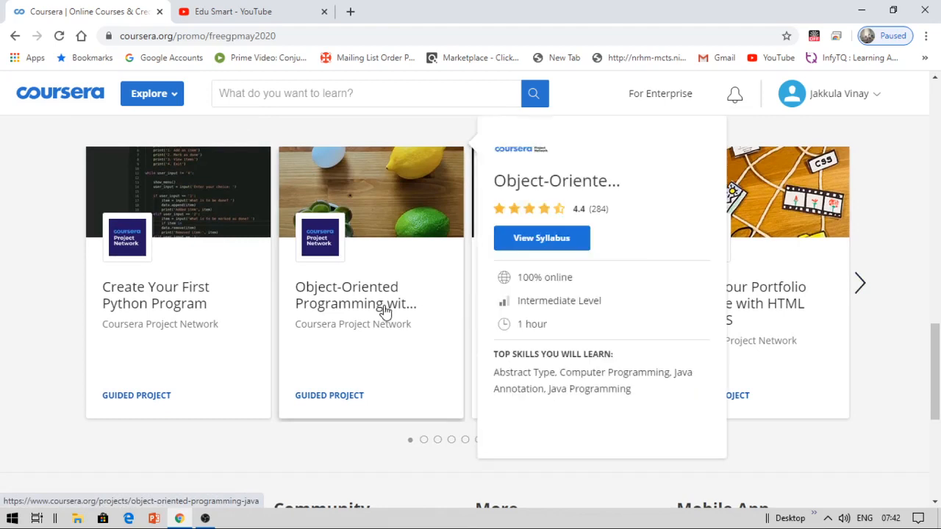
mouse_move(168, 338)
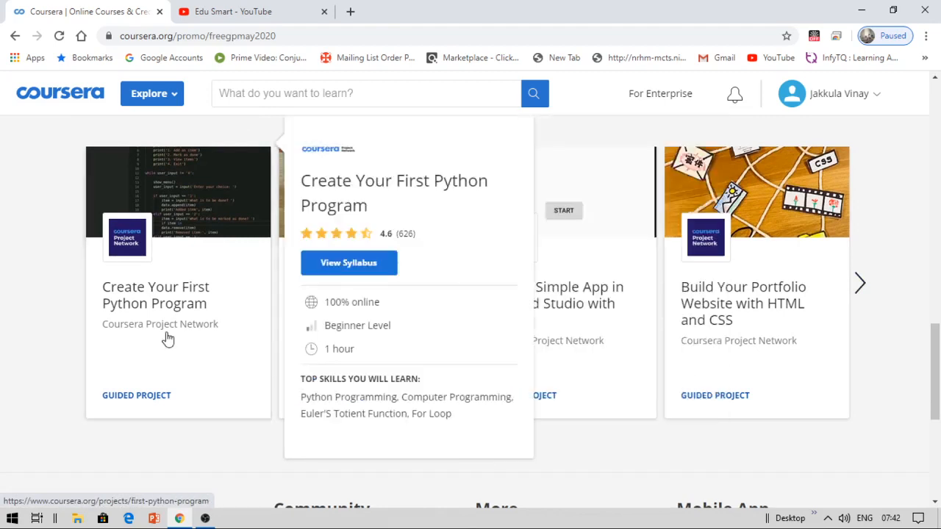
mouse_move(160, 320)
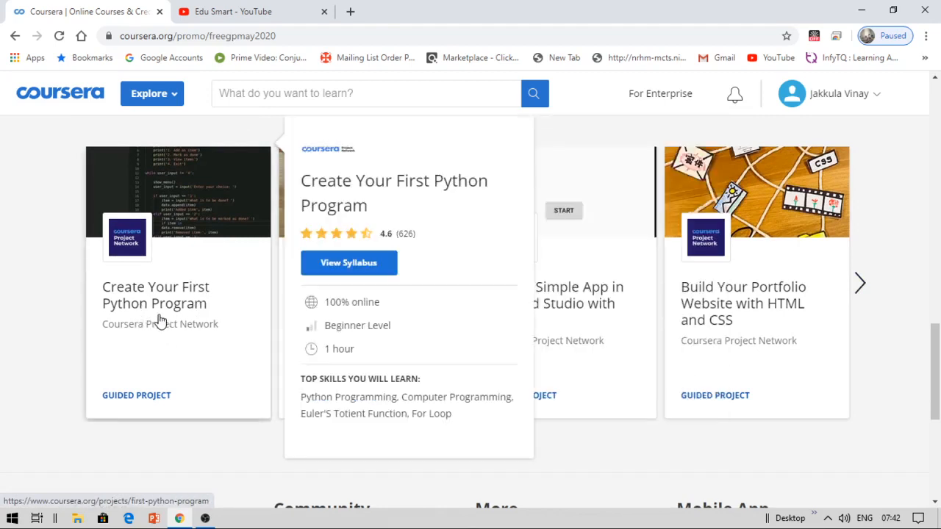
left_click(858, 284)
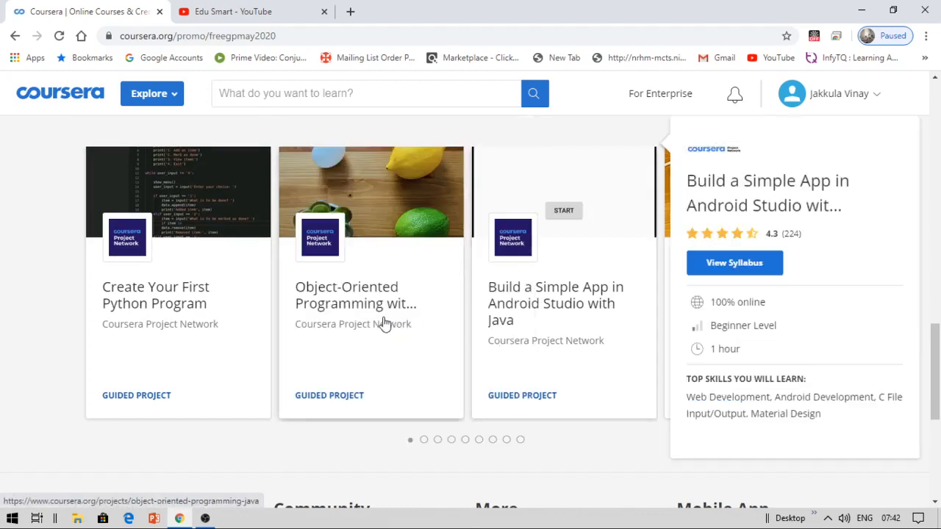
mouse_move(537, 308)
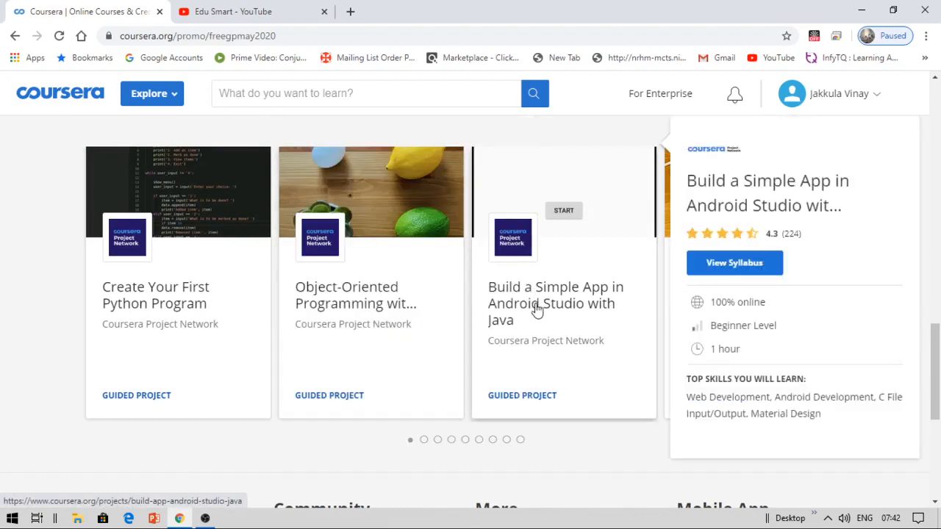
mouse_move(853, 423)
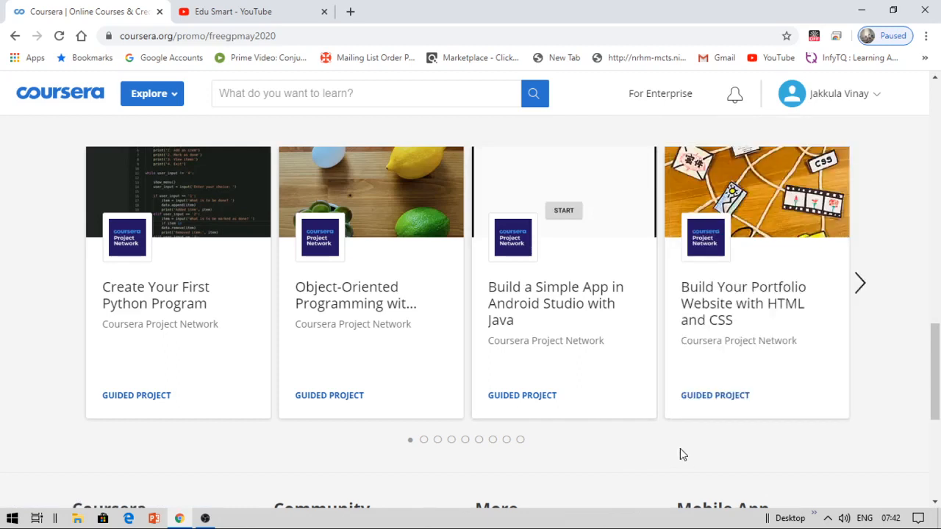
mouse_move(864, 285)
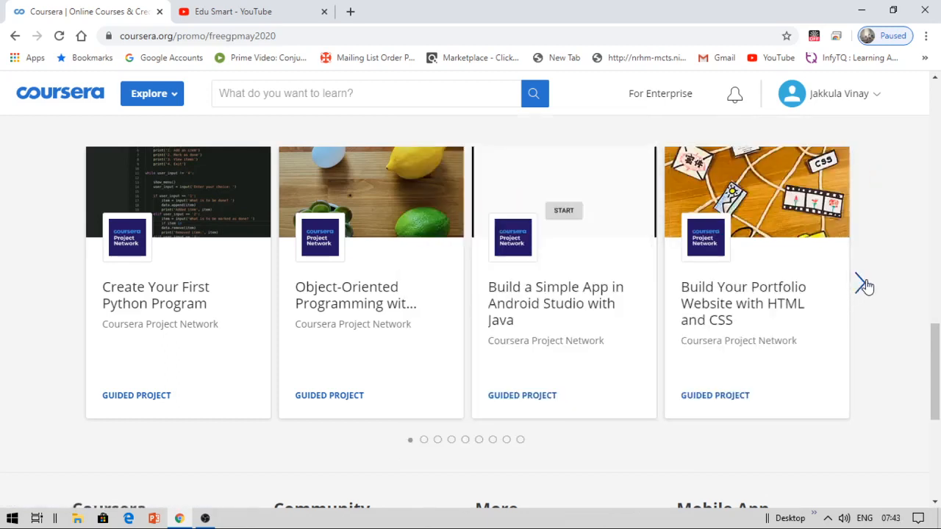
Step: Advance the Computer Science & IT carousel to 'Create Your First Game with Python' and open its page
left_click(858, 282)
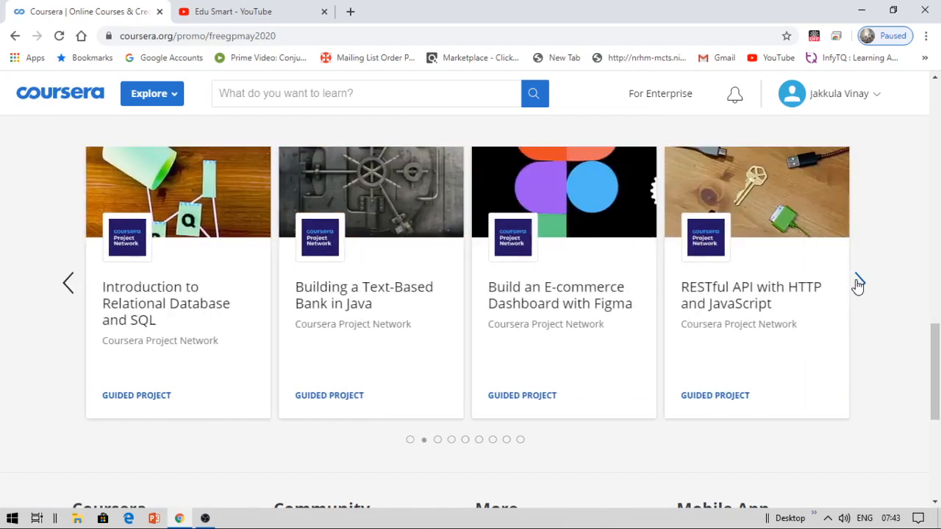
left_click(858, 282)
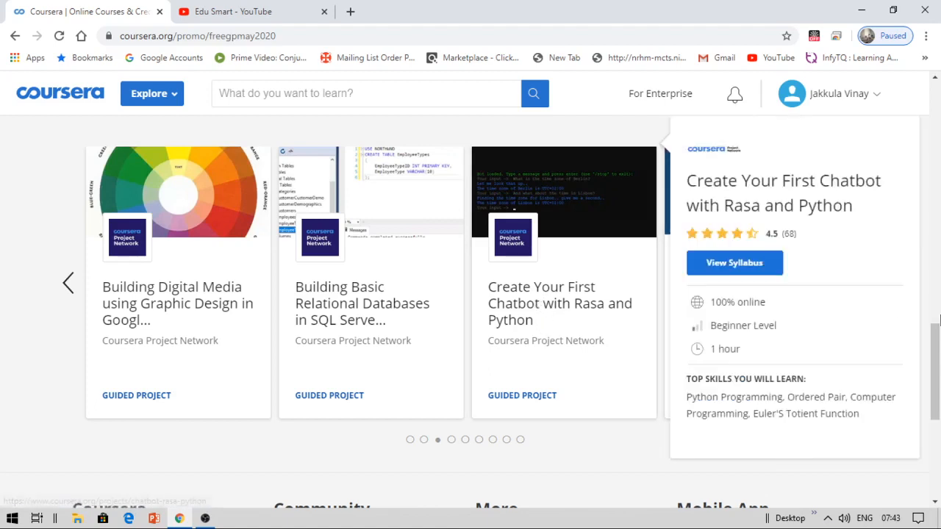
left_click(866, 282)
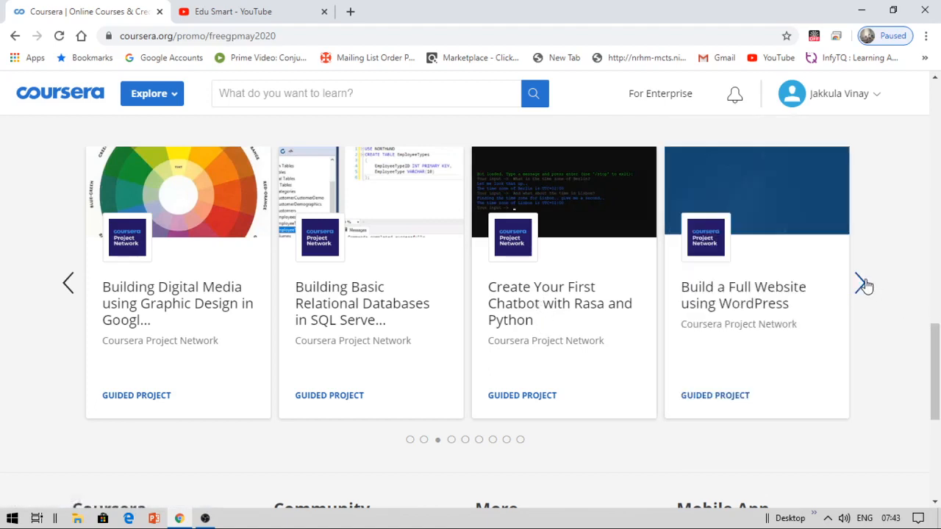
left_click(864, 282)
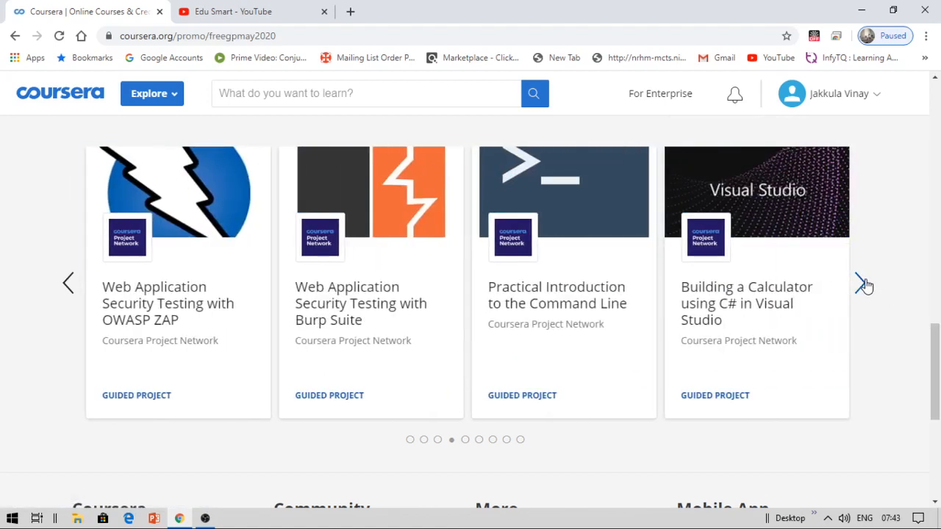
left_click(864, 284)
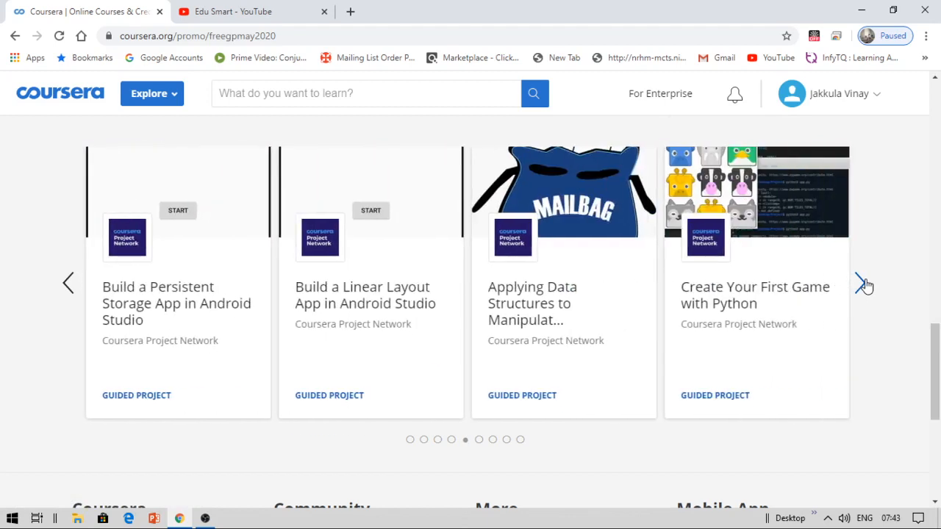
left_click(864, 282)
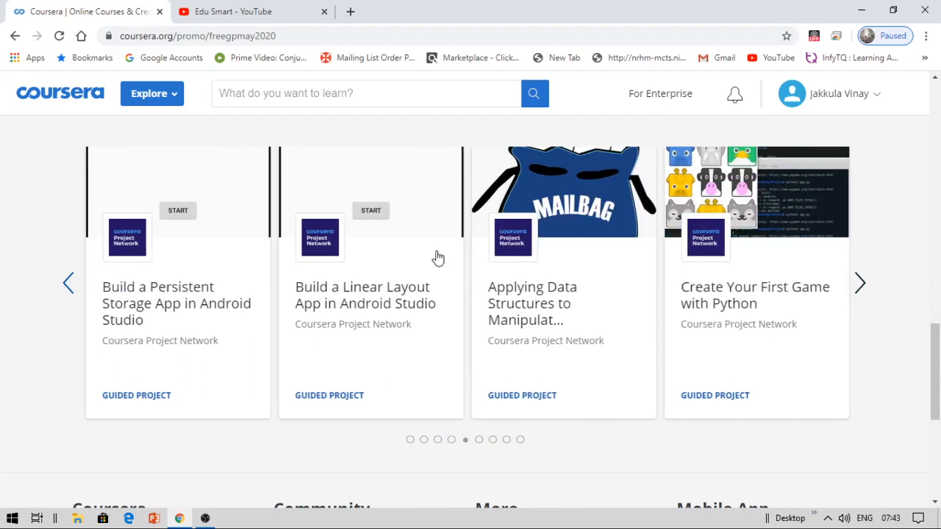
mouse_move(714, 393)
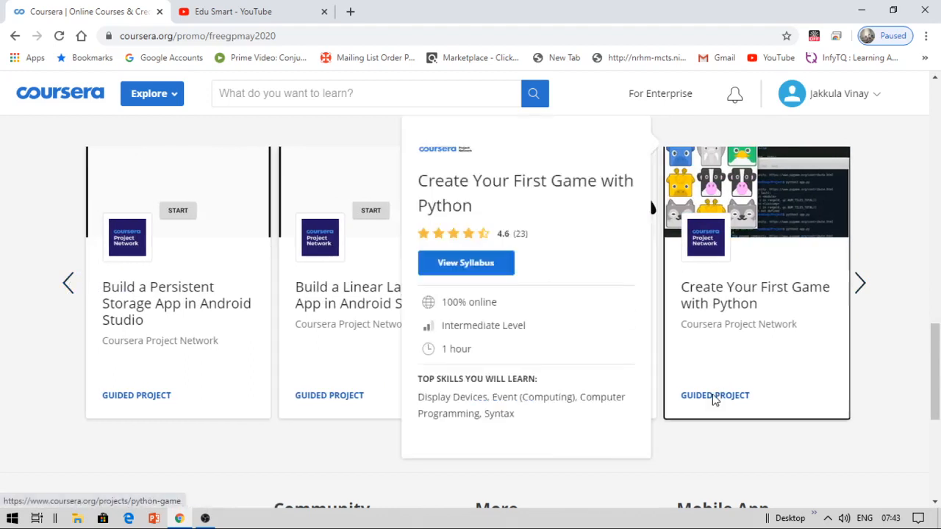
left_click(714, 395)
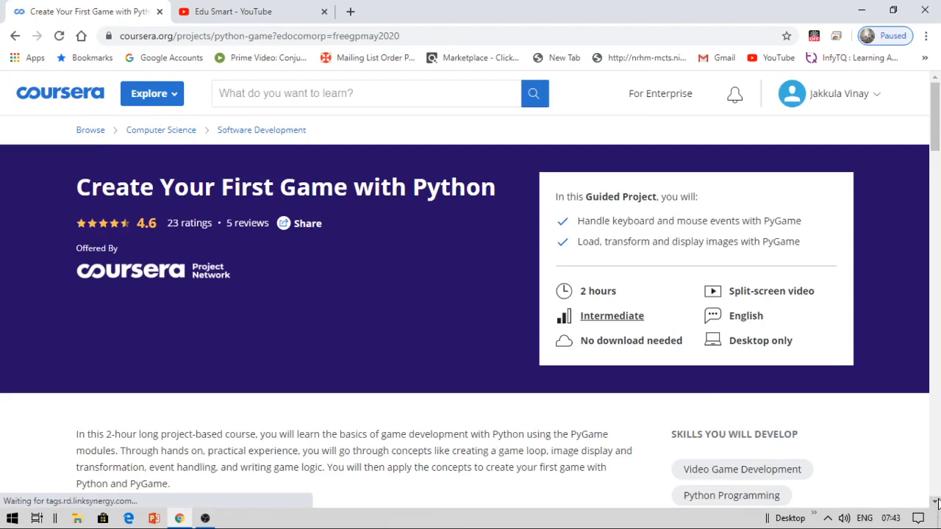
Step: Read the project page through steps, instructor, testimonials and FAQ, then return to Learn step-by-step
scroll("down", 3)
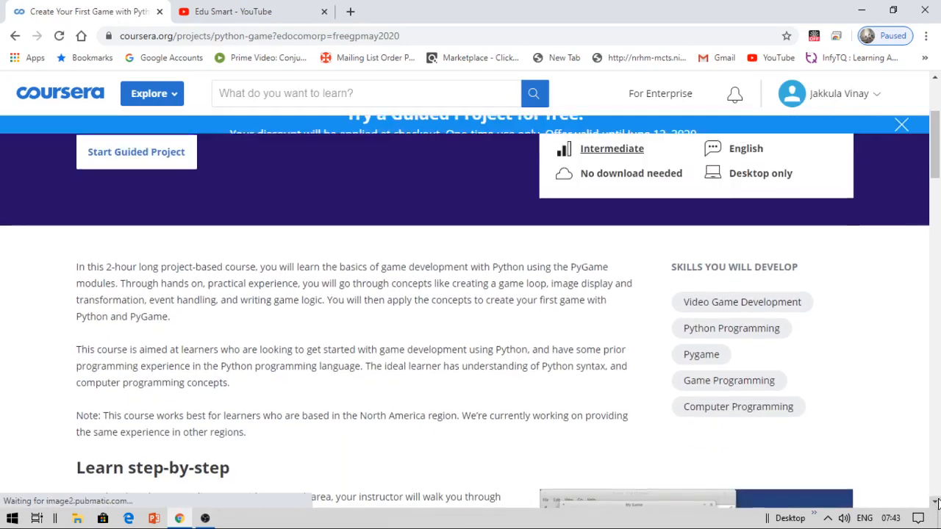
scroll("down", 3)
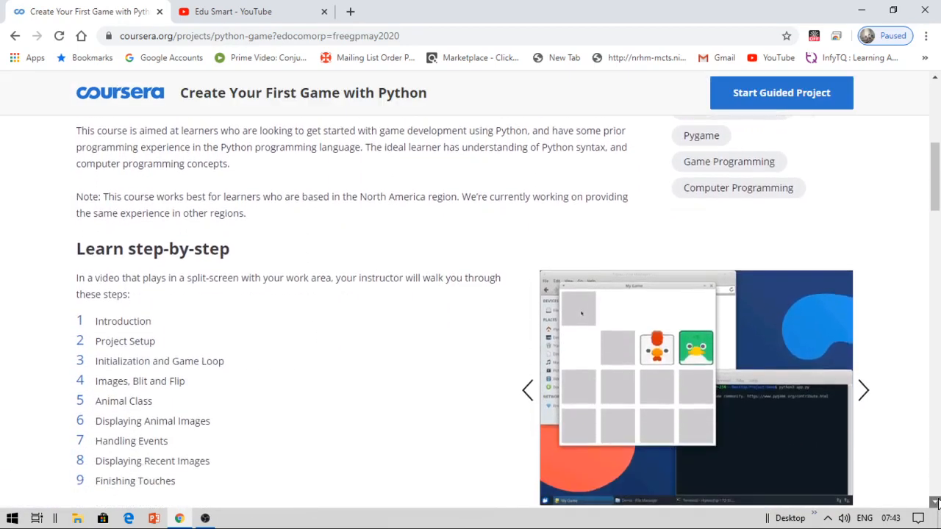
scroll("down", 3)
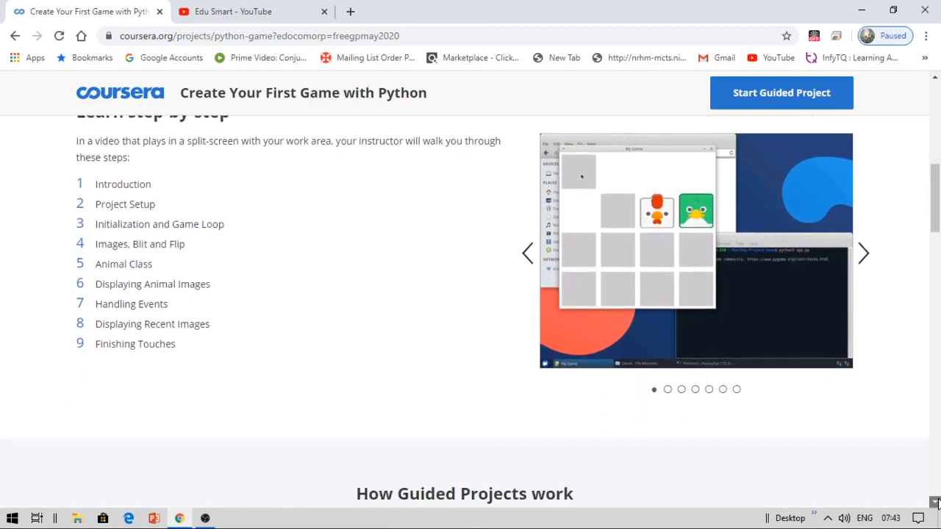
scroll("down", 3)
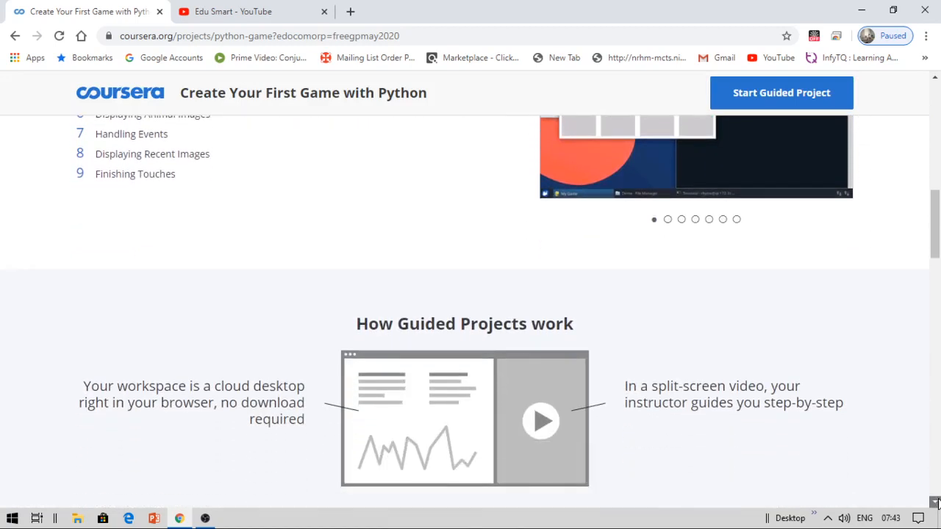
scroll("down", 3)
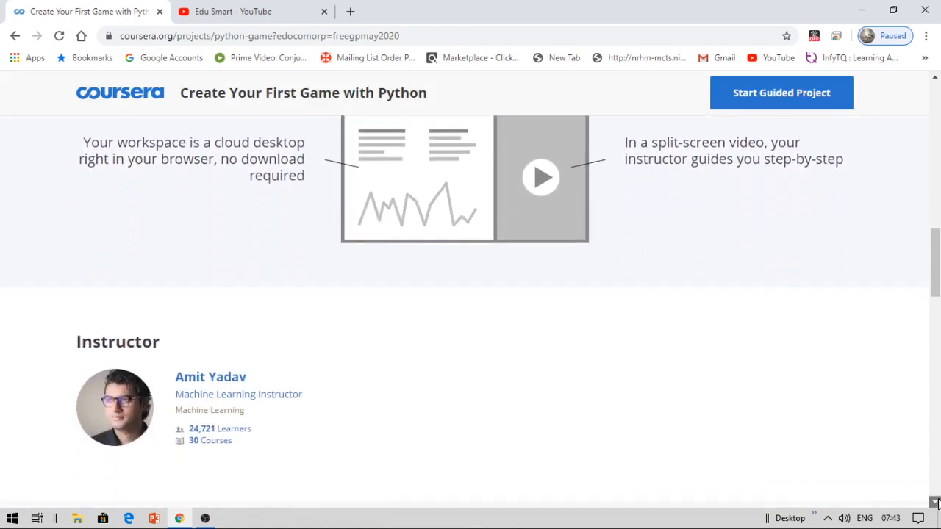
scroll("down", 3)
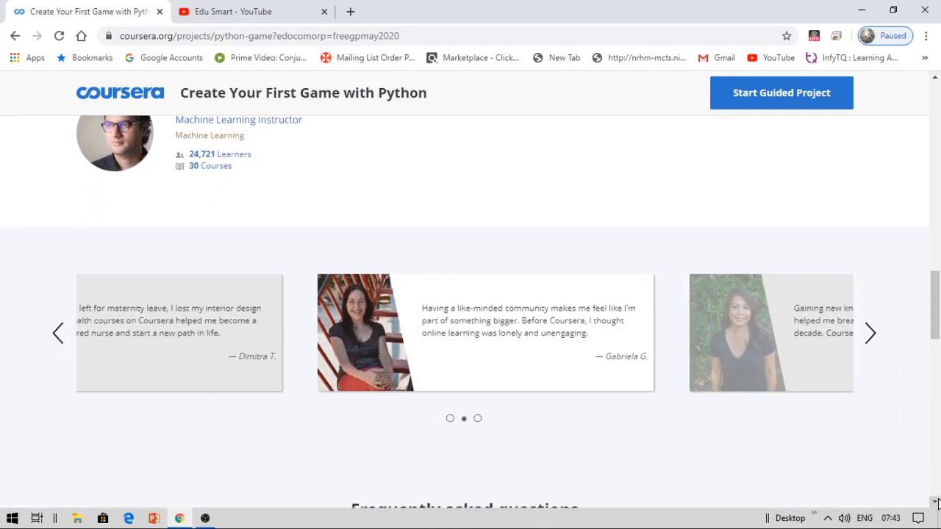
scroll("down", 3)
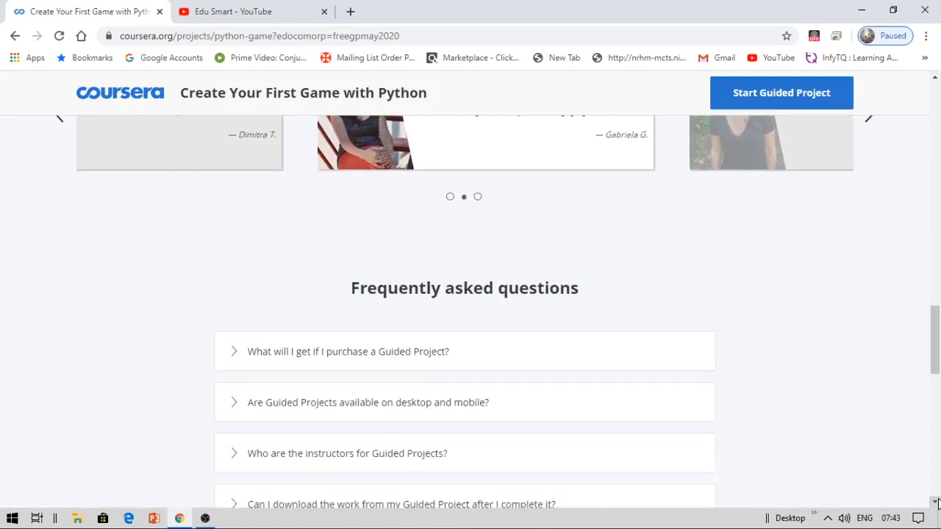
scroll("down", 3)
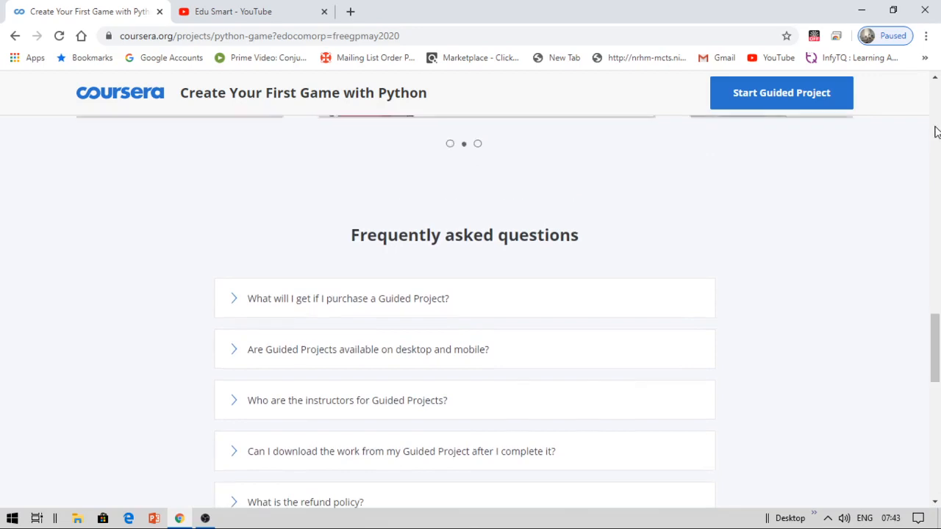
scroll("up", 3)
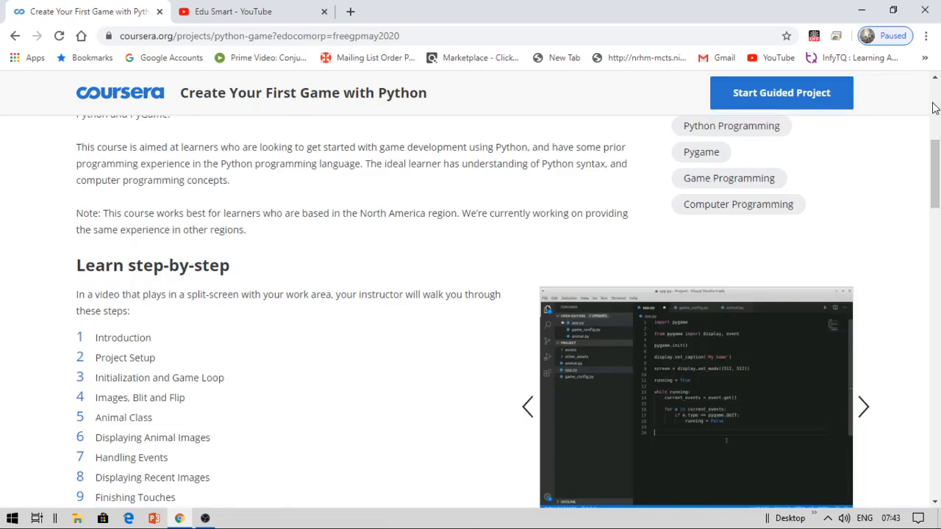
scroll("up", 3)
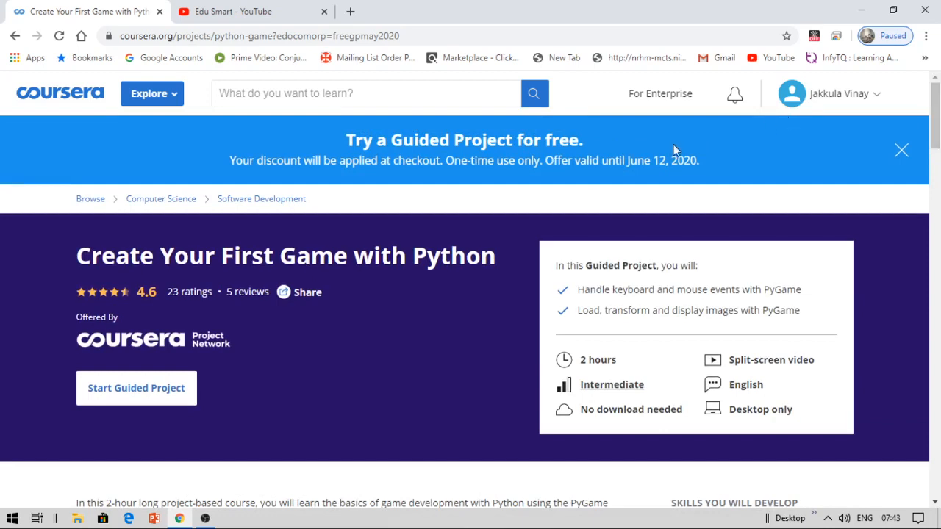
mouse_move(417, 176)
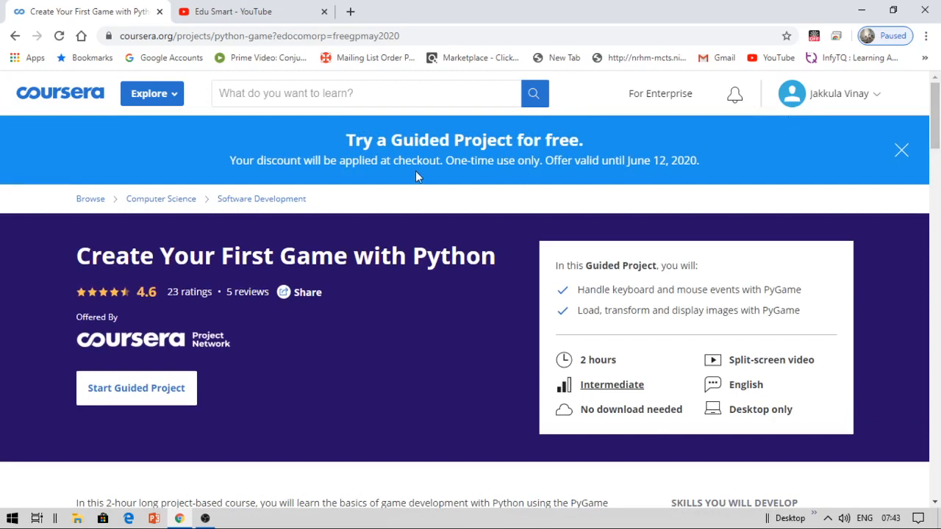
mouse_move(459, 161)
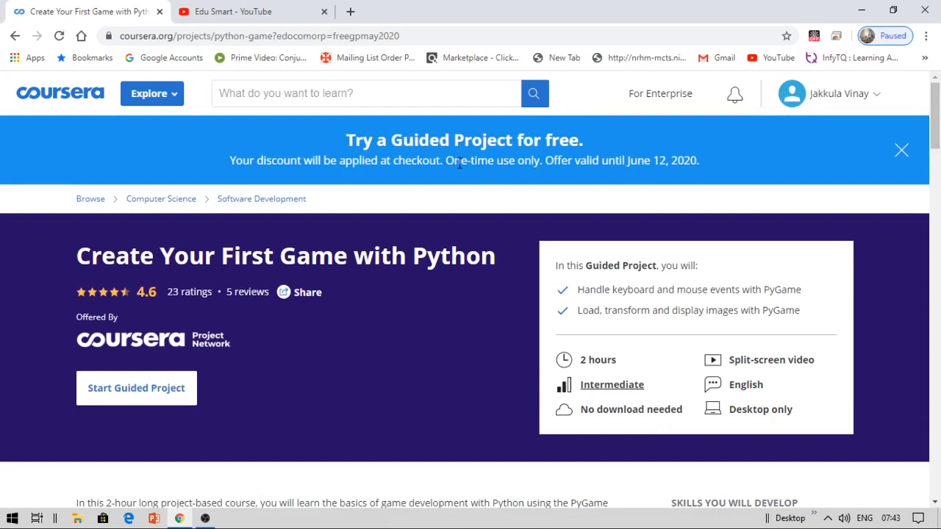
mouse_move(644, 188)
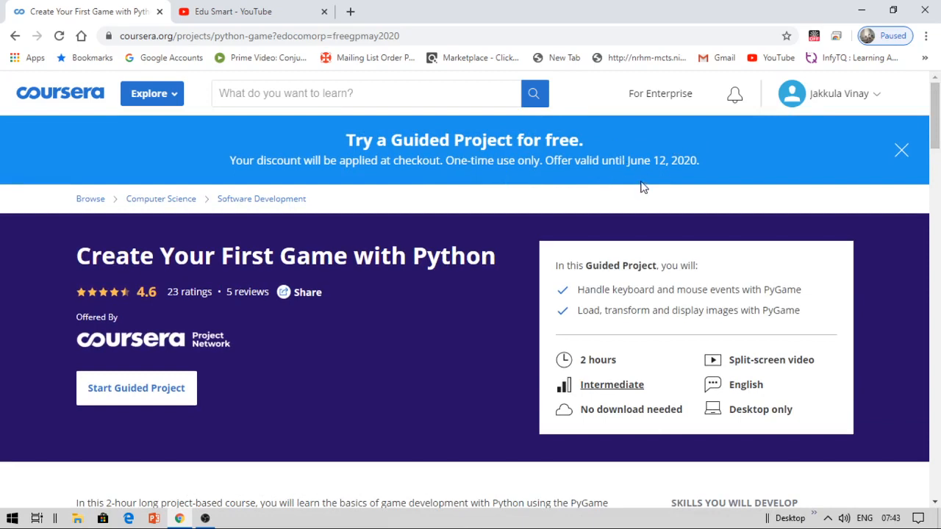
mouse_move(402, 194)
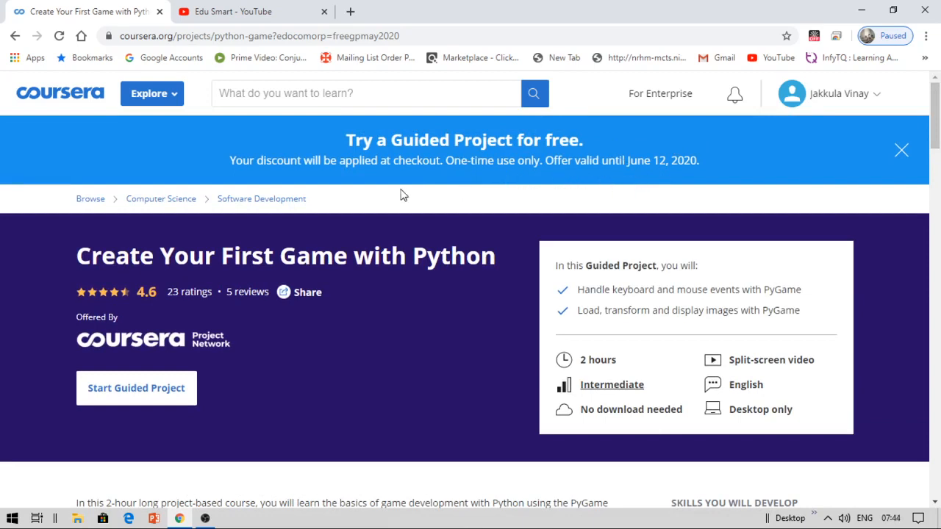
mouse_move(719, 141)
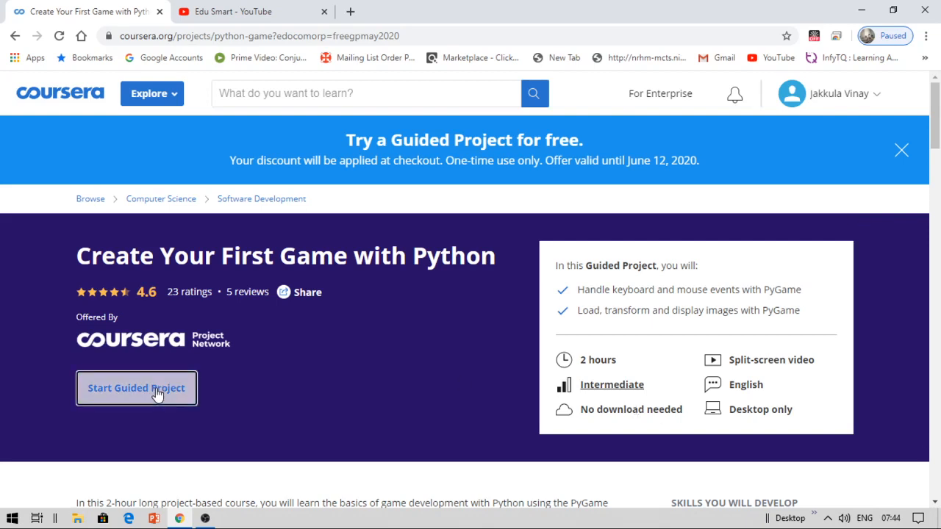
Step: Start the Guided Project enrollment and continue past the ₹763 purchase summary to checkout
left_click(135, 388)
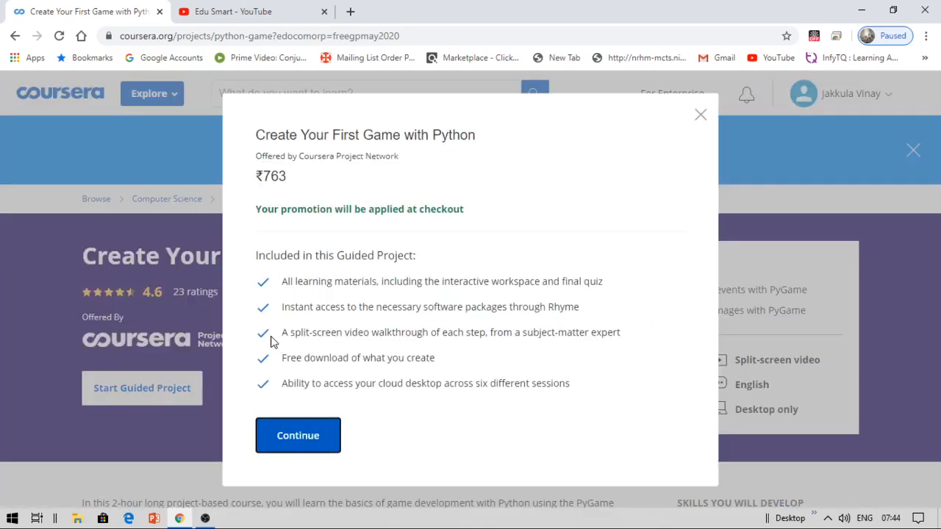
mouse_move(314, 200)
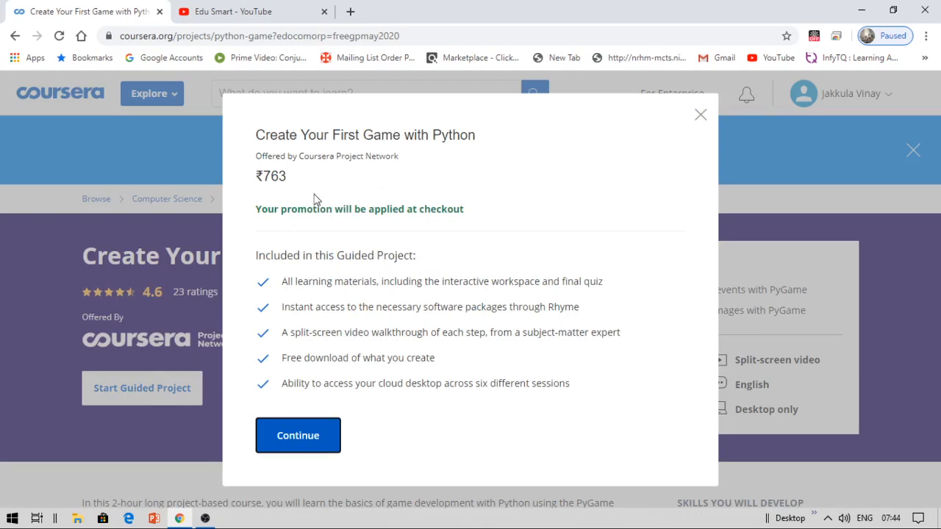
mouse_move(262, 223)
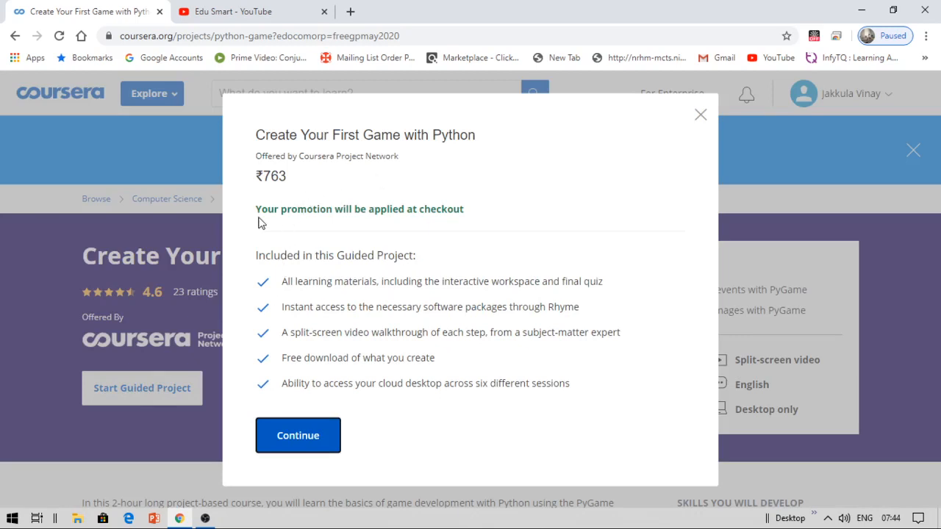
mouse_move(345, 456)
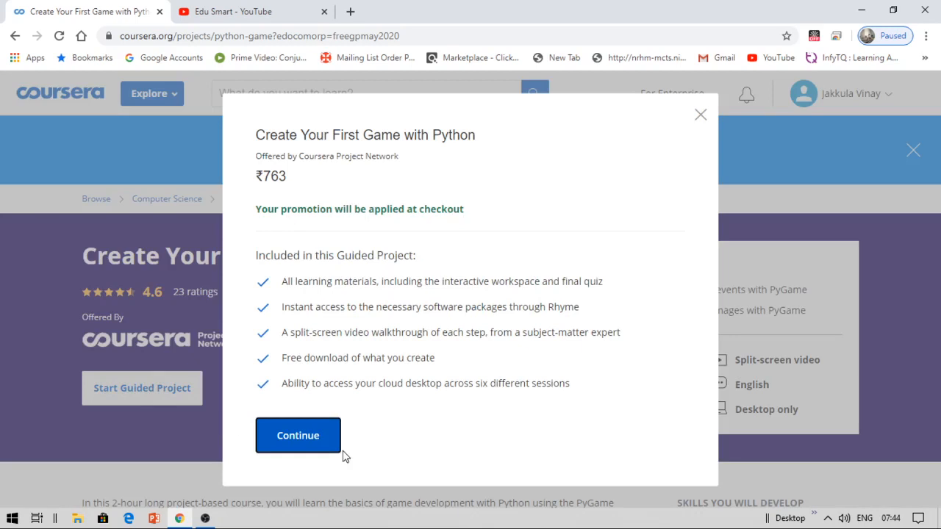
mouse_move(303, 406)
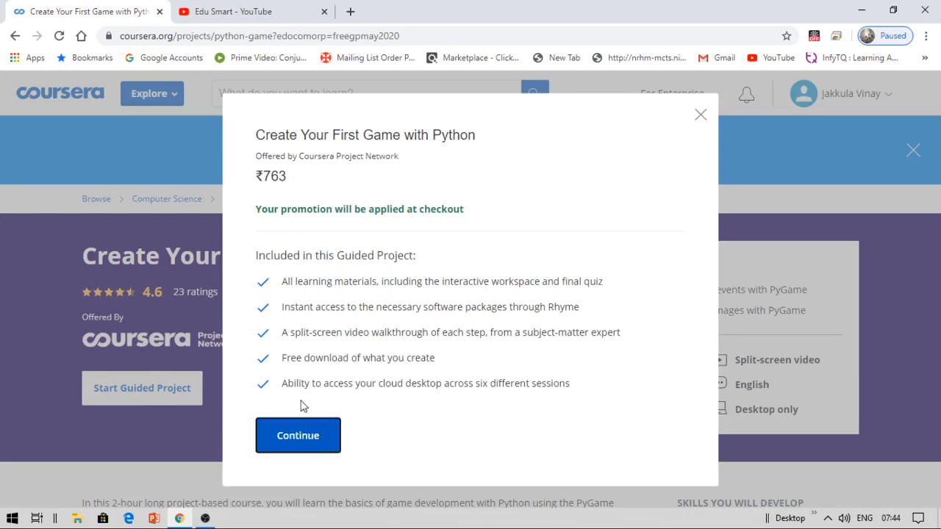
mouse_move(366, 382)
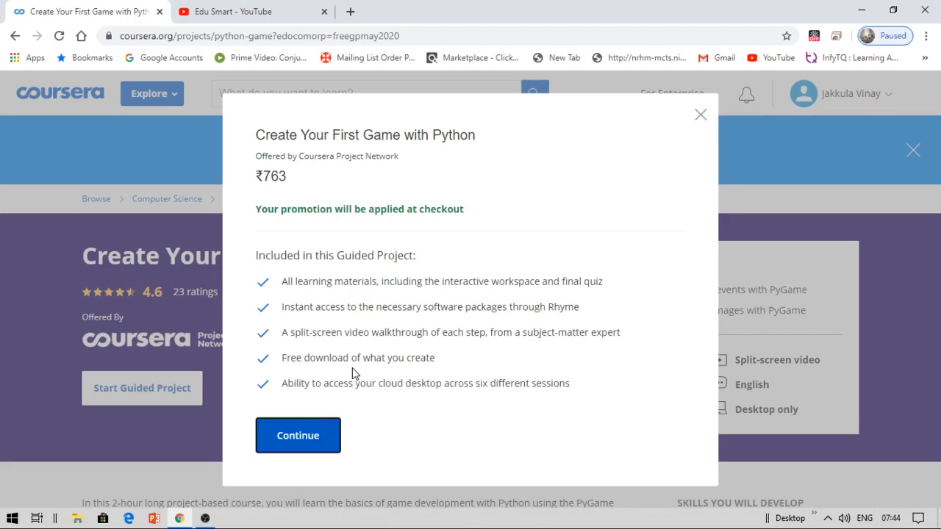
mouse_move(360, 347)
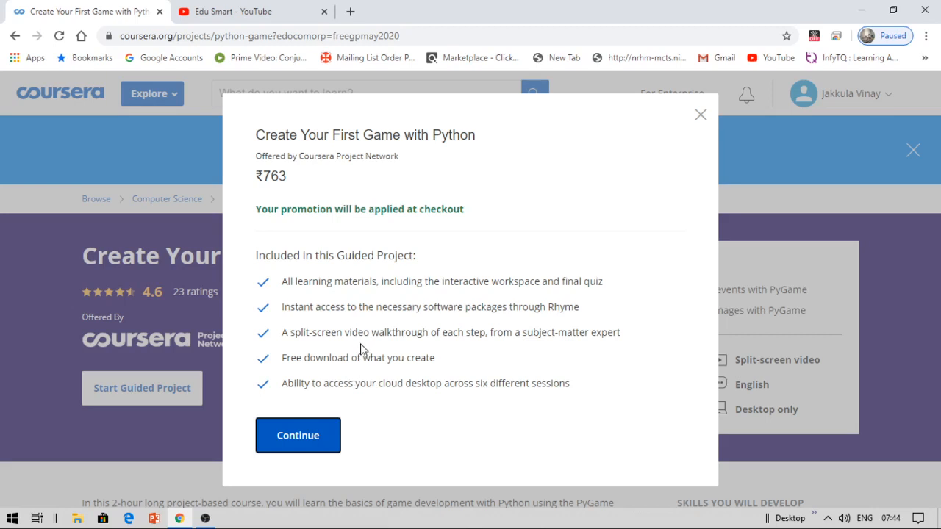
mouse_move(338, 415)
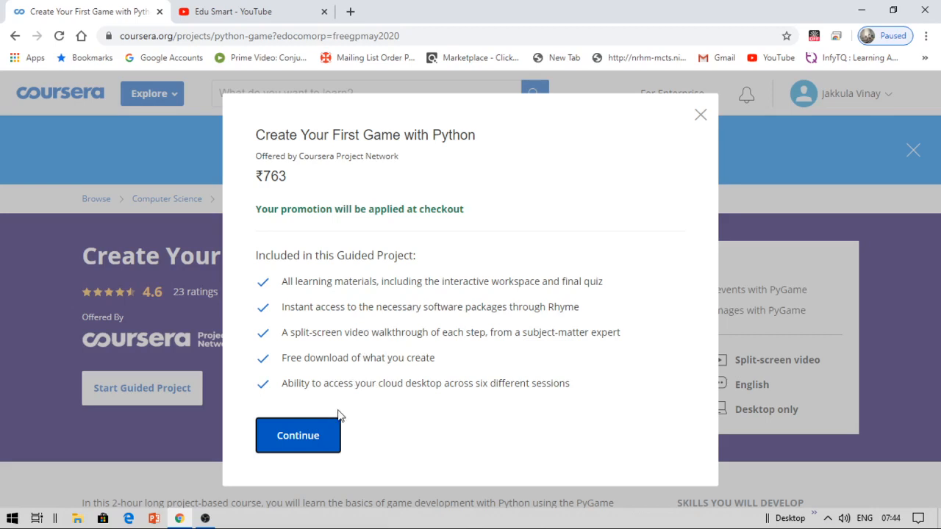
mouse_move(463, 344)
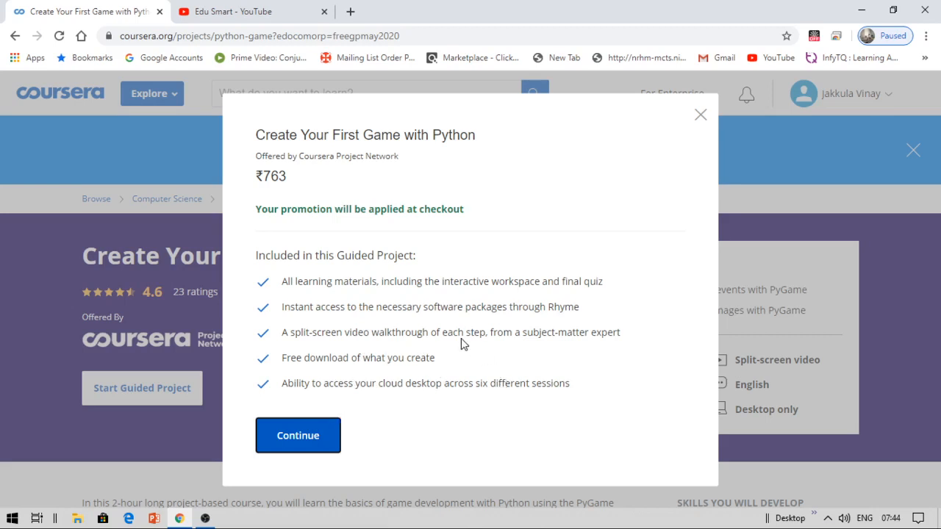
mouse_move(297, 435)
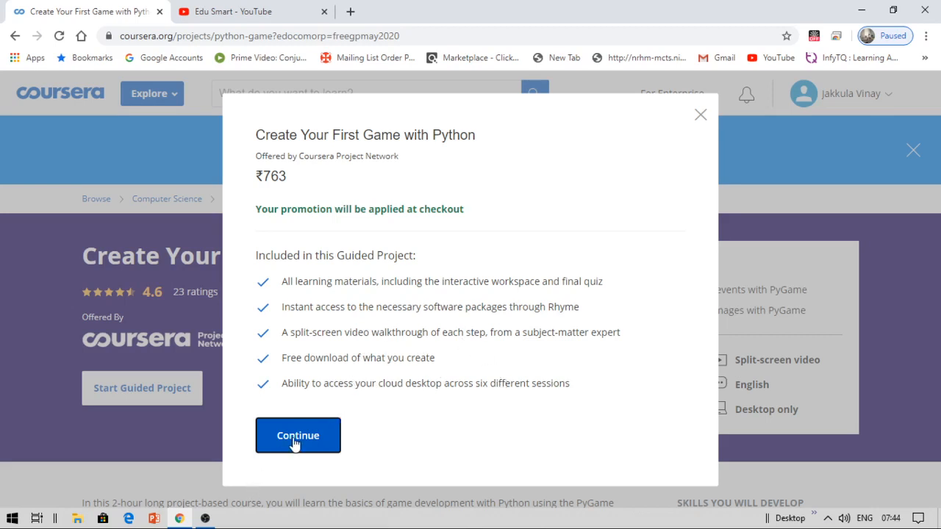
left_click(297, 435)
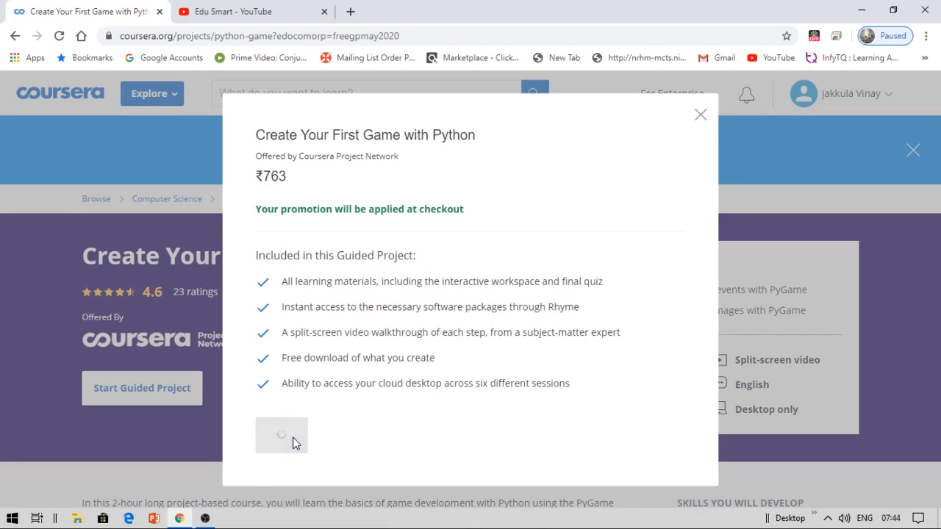
left_click(282, 435)
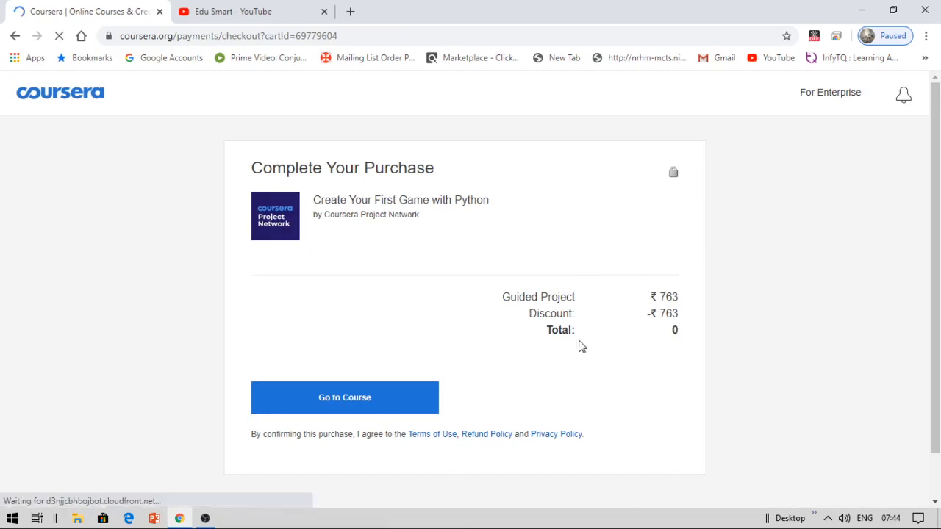
mouse_move(479, 360)
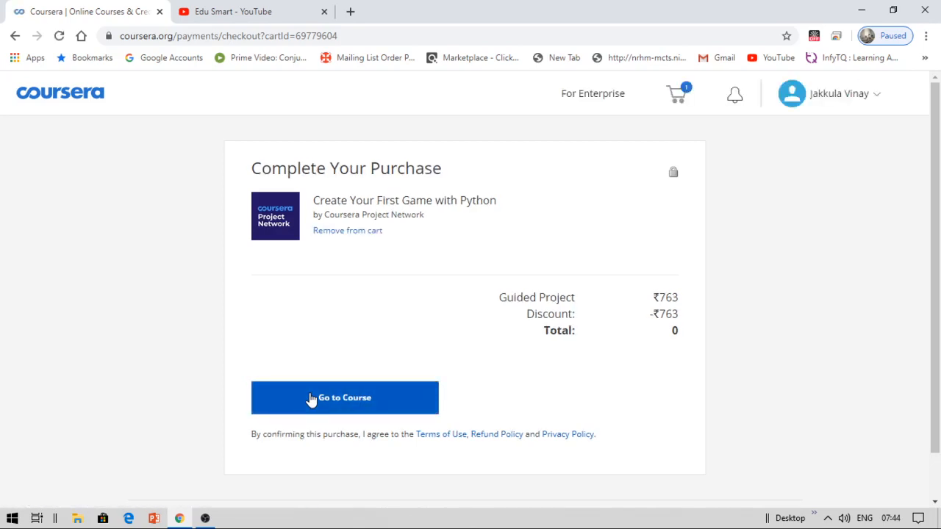
mouse_move(370, 380)
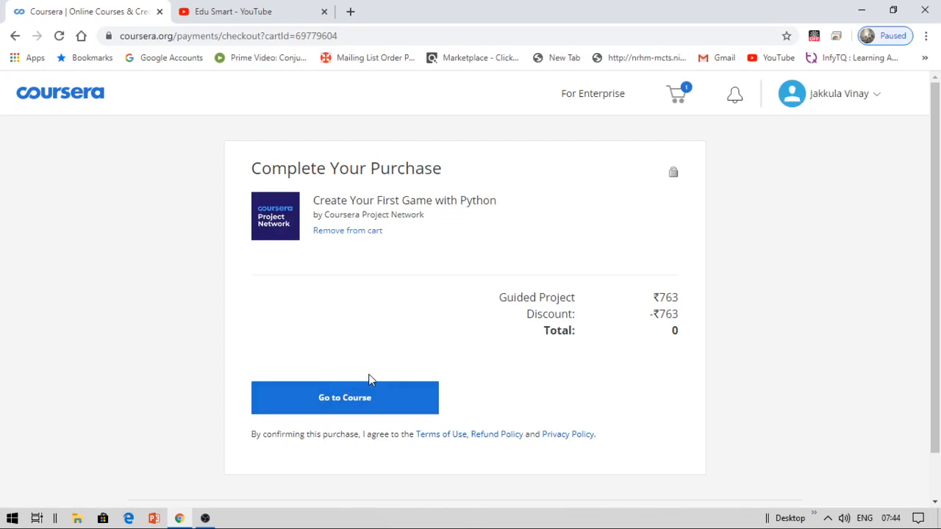
mouse_move(394, 403)
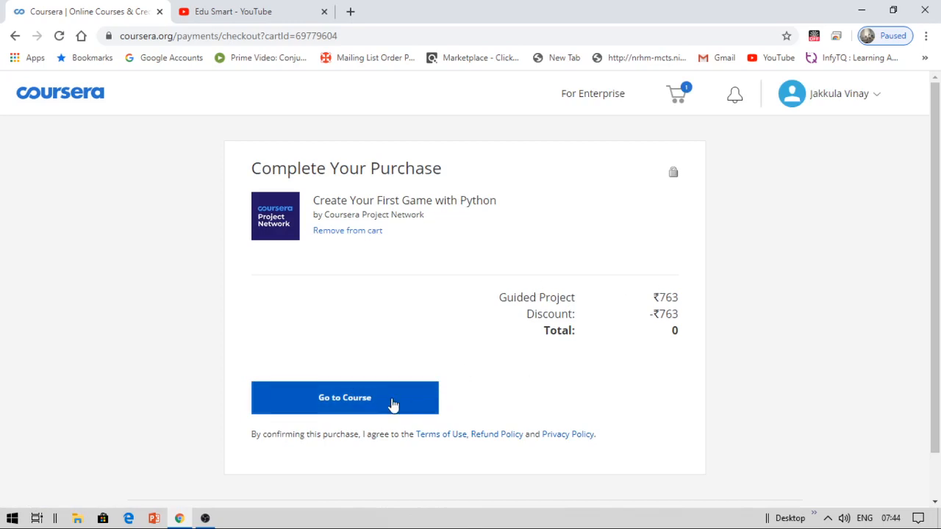
Step: Confirm the zero-total purchase to enroll in 'Create Your First Game with Python'
left_click(344, 397)
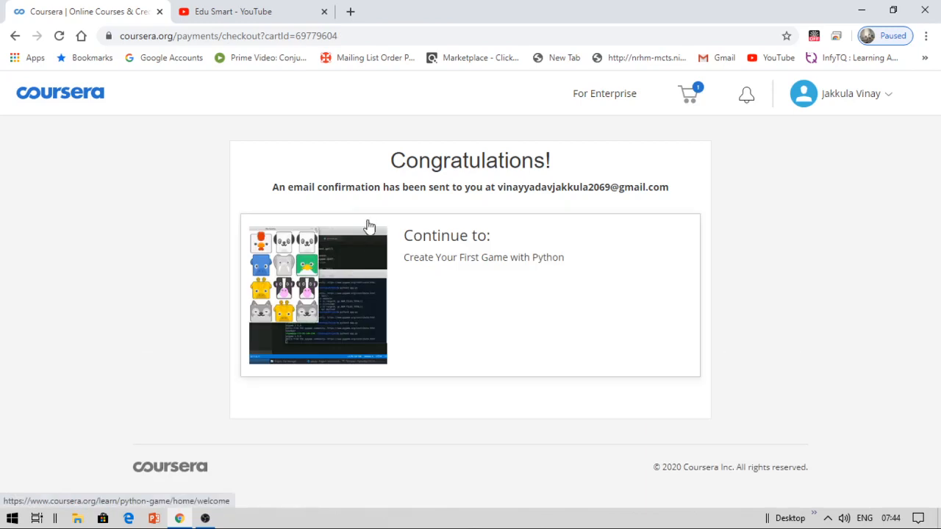
mouse_move(541, 315)
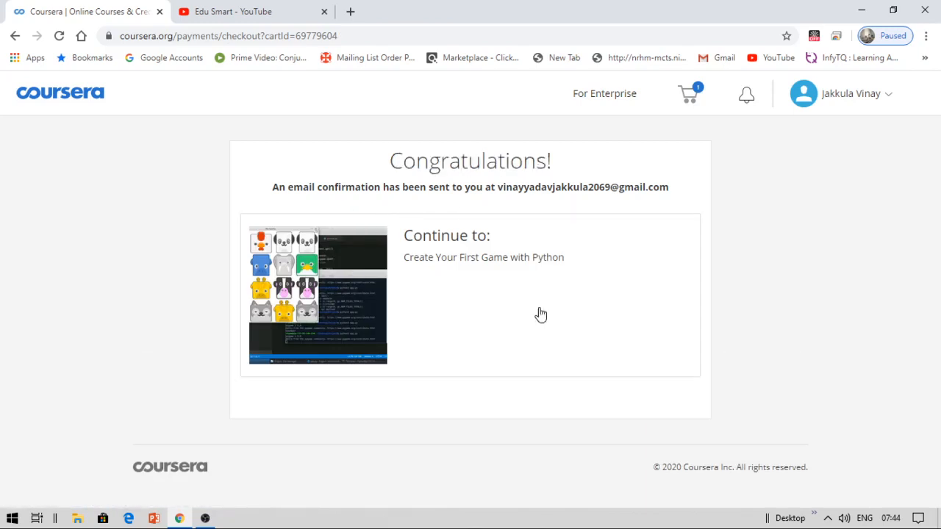
mouse_move(806, 397)
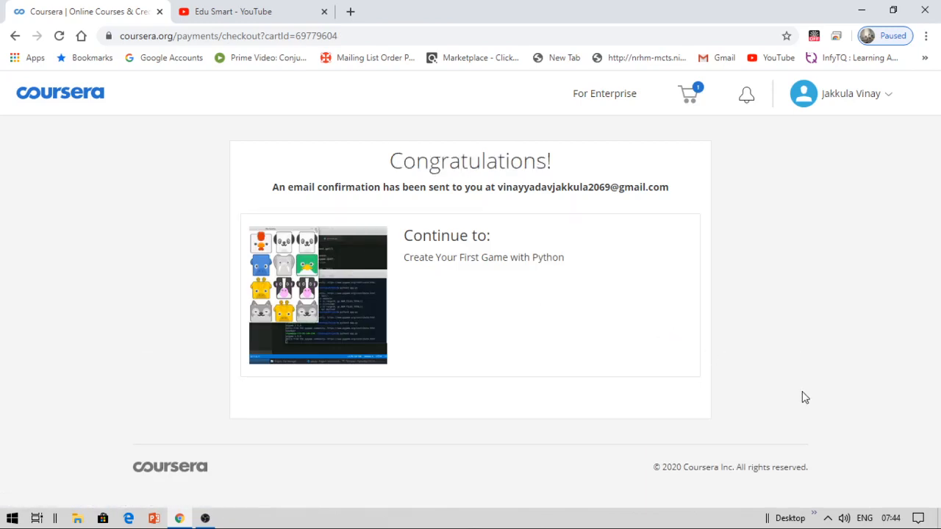
mouse_move(864, 256)
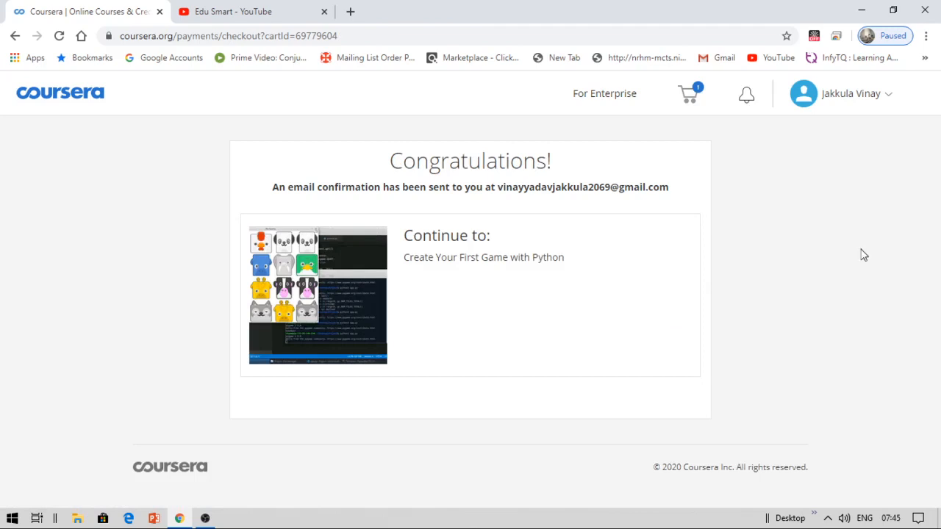